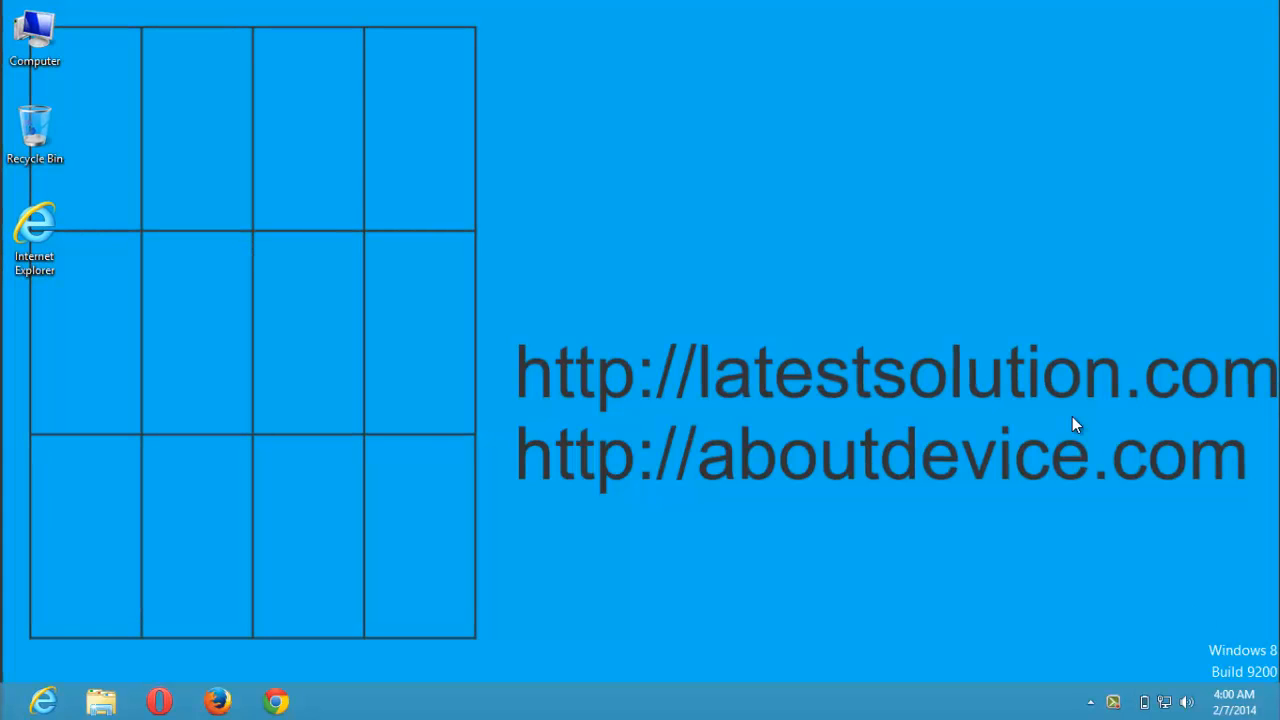
{"action": "mouse_move", "coordinate": [1008, 336]}
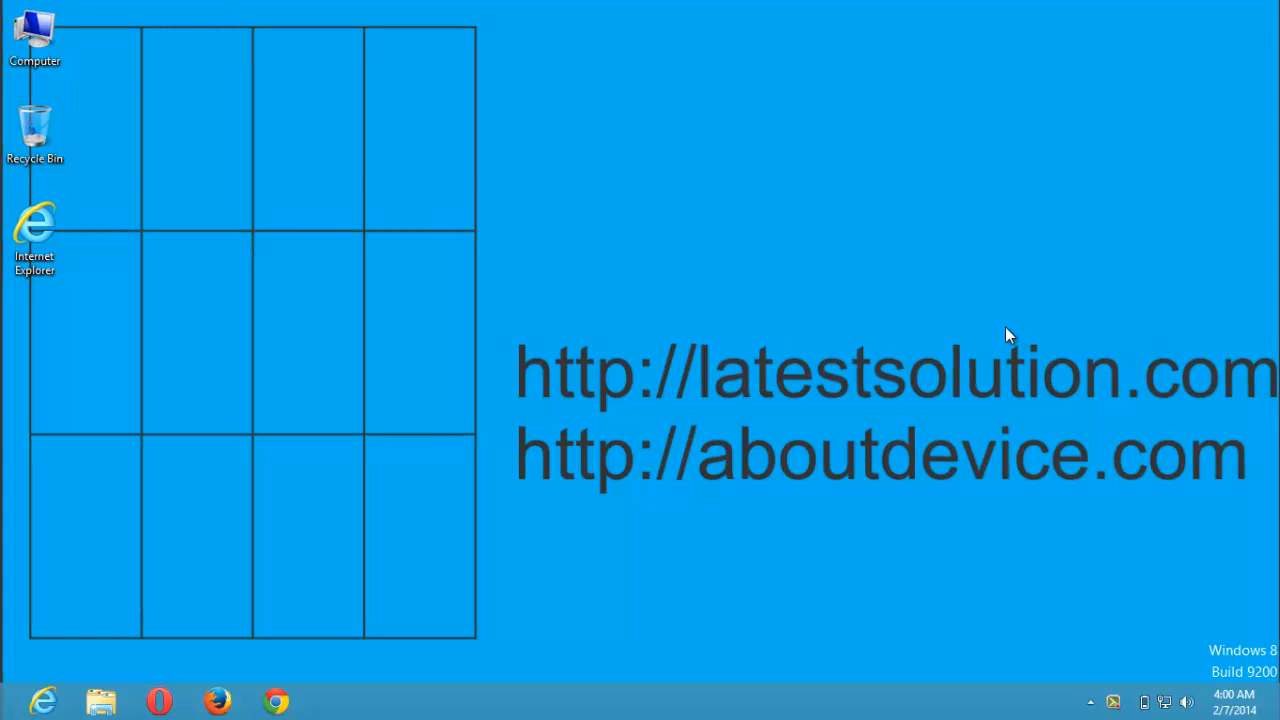
{"action": "mouse_move", "coordinate": [1072, 378]}
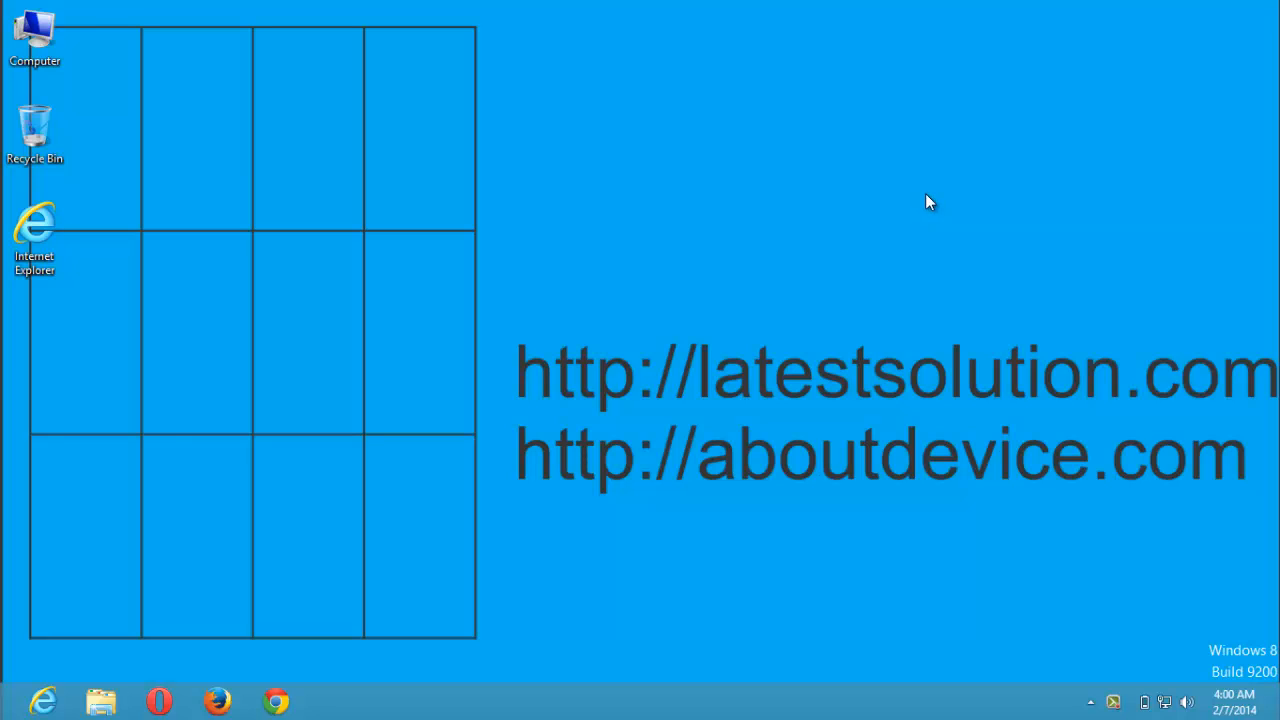
{"action": "mouse_move", "coordinate": [920, 190]}
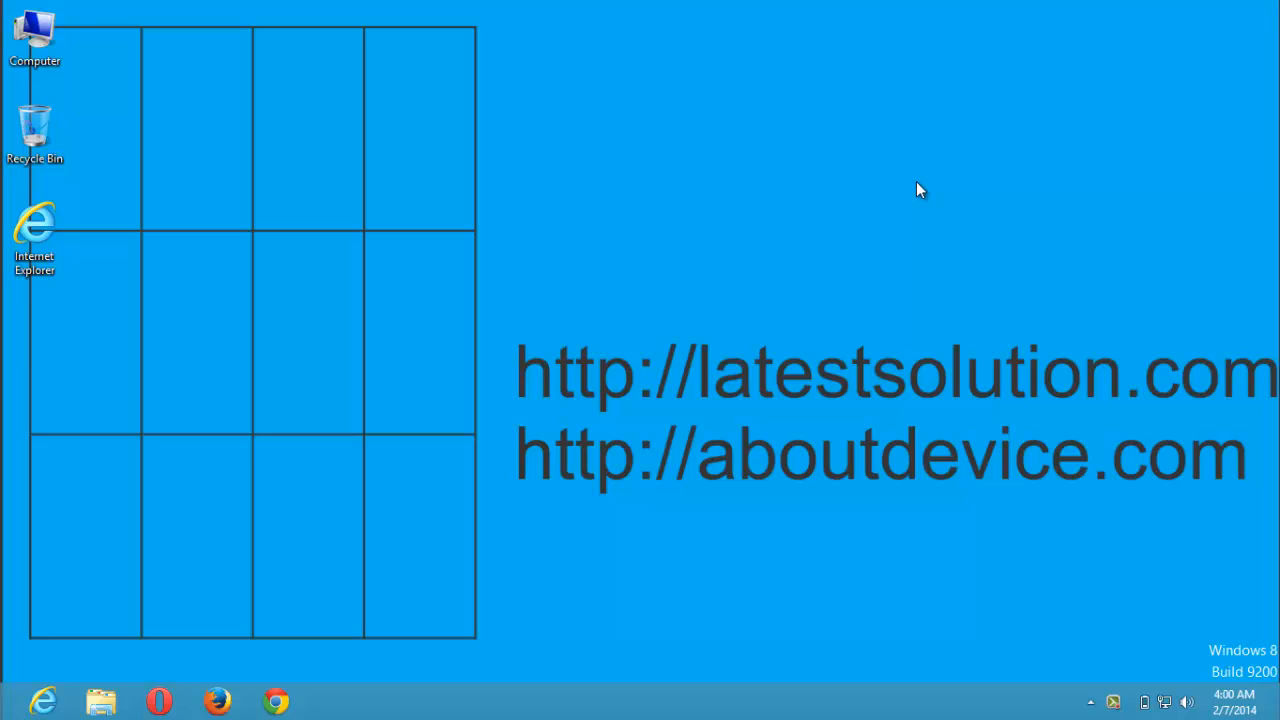
{"action": "mouse_move", "coordinate": [904, 172]}
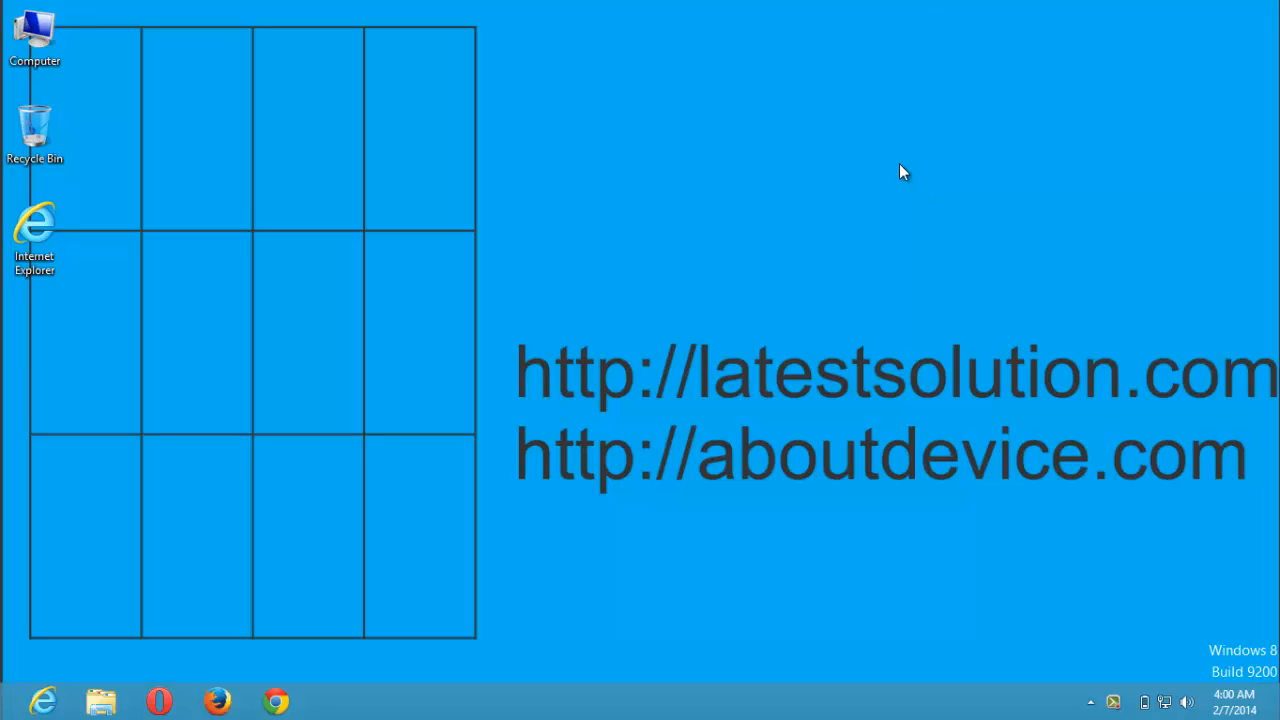
{"action": "mouse_move", "coordinate": [898, 152]}
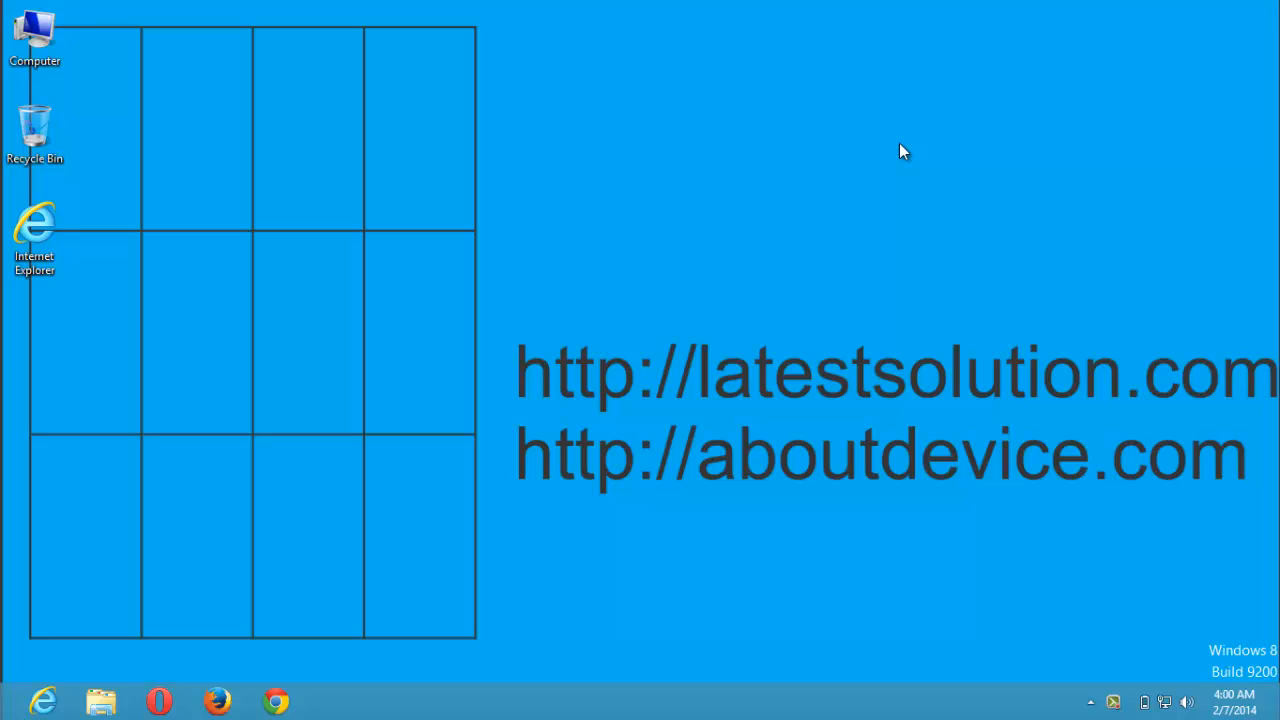
{"action": "mouse_move", "coordinate": [760, 144]}
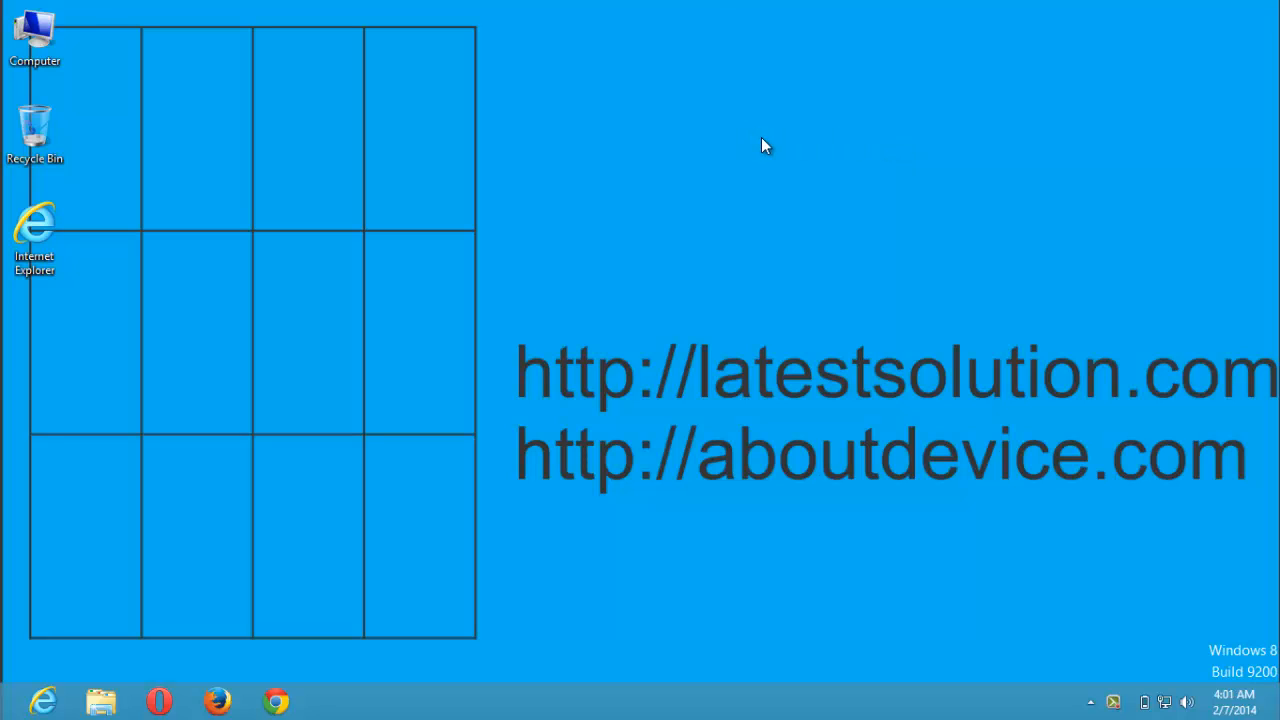
{"action": "mouse_move", "coordinate": [800, 144]}
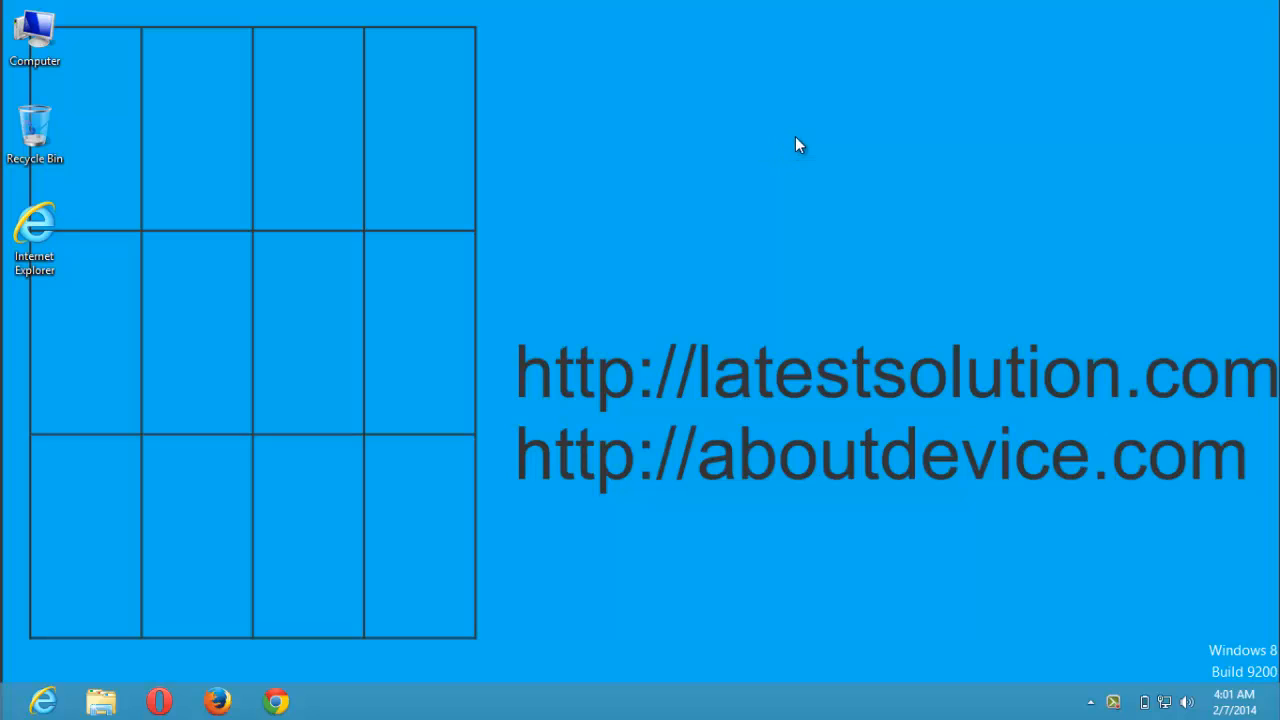
{"action": "mouse_move", "coordinate": [476, 216]}
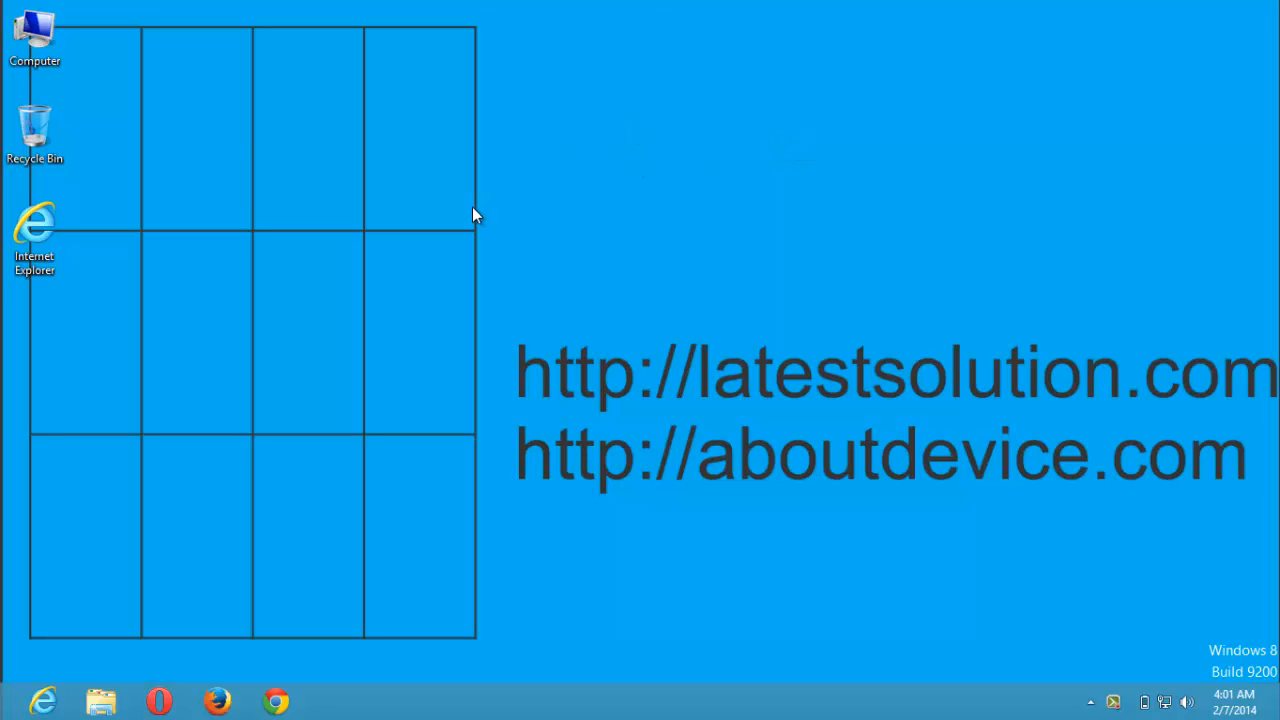
{"action": "mouse_move", "coordinate": [150, 370]}
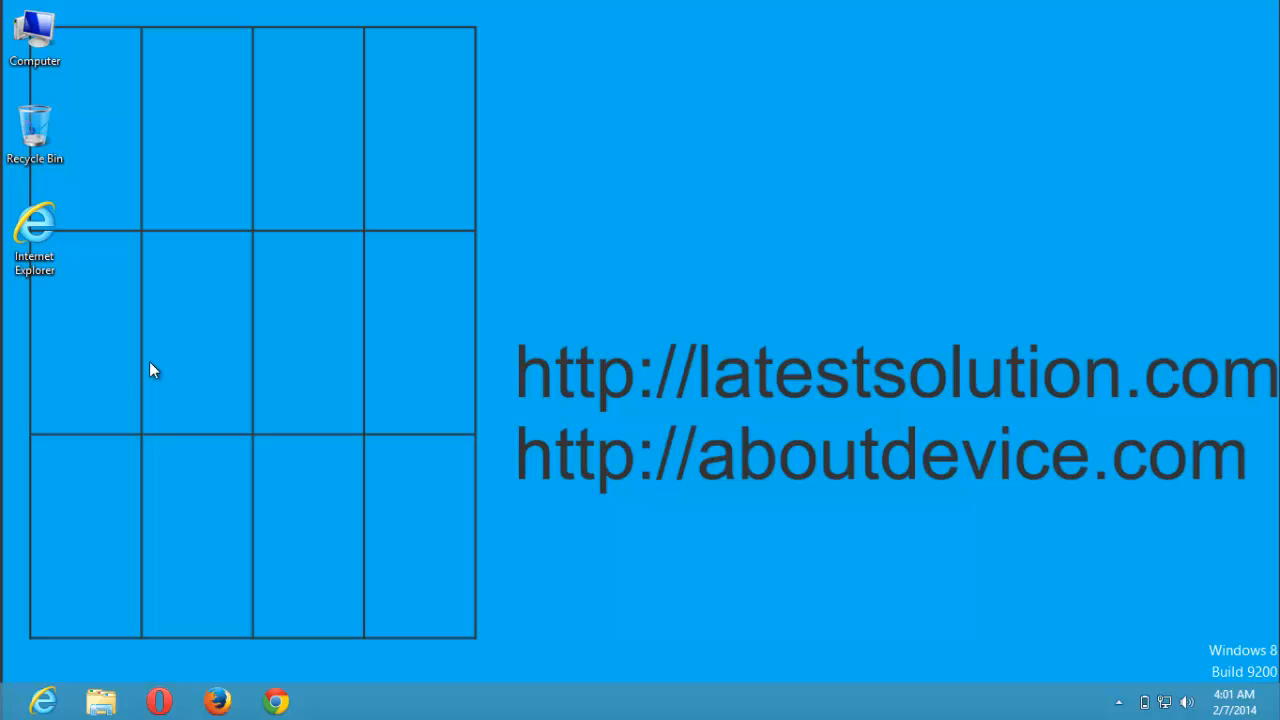
{"action": "mouse_move", "coordinate": [108, 352]}
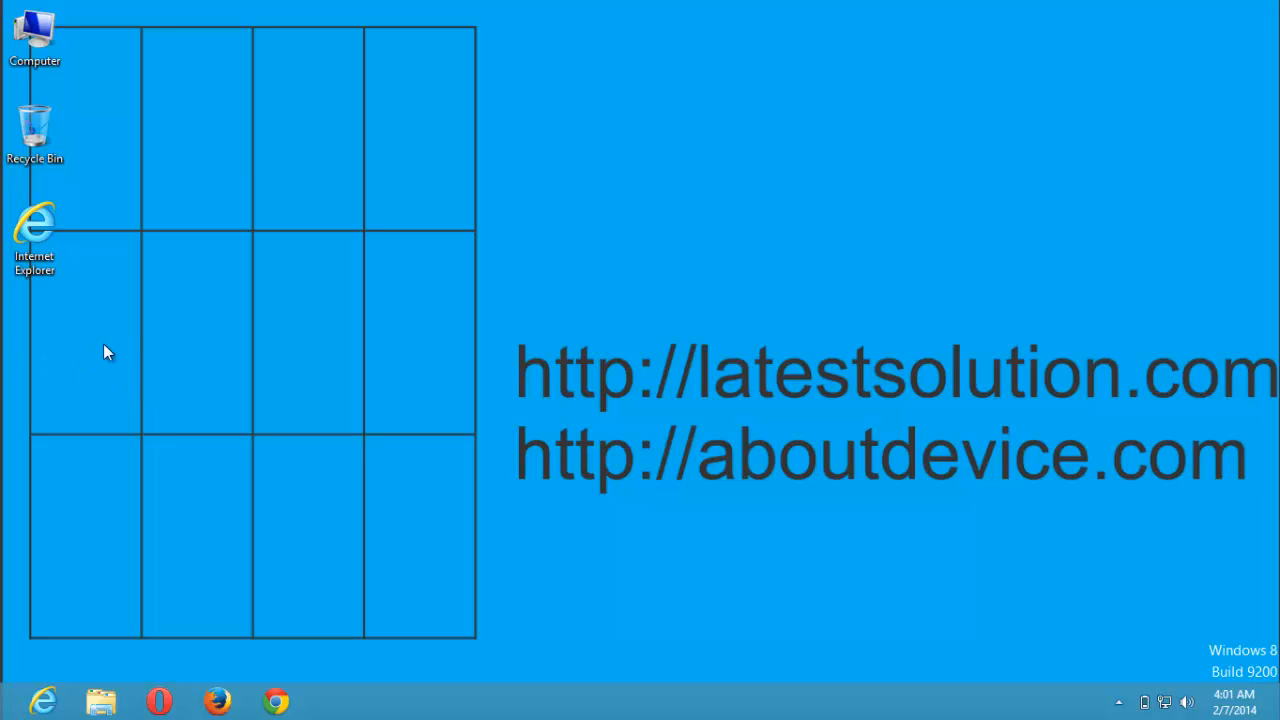
{"action": "mouse_move", "coordinate": [30, 348]}
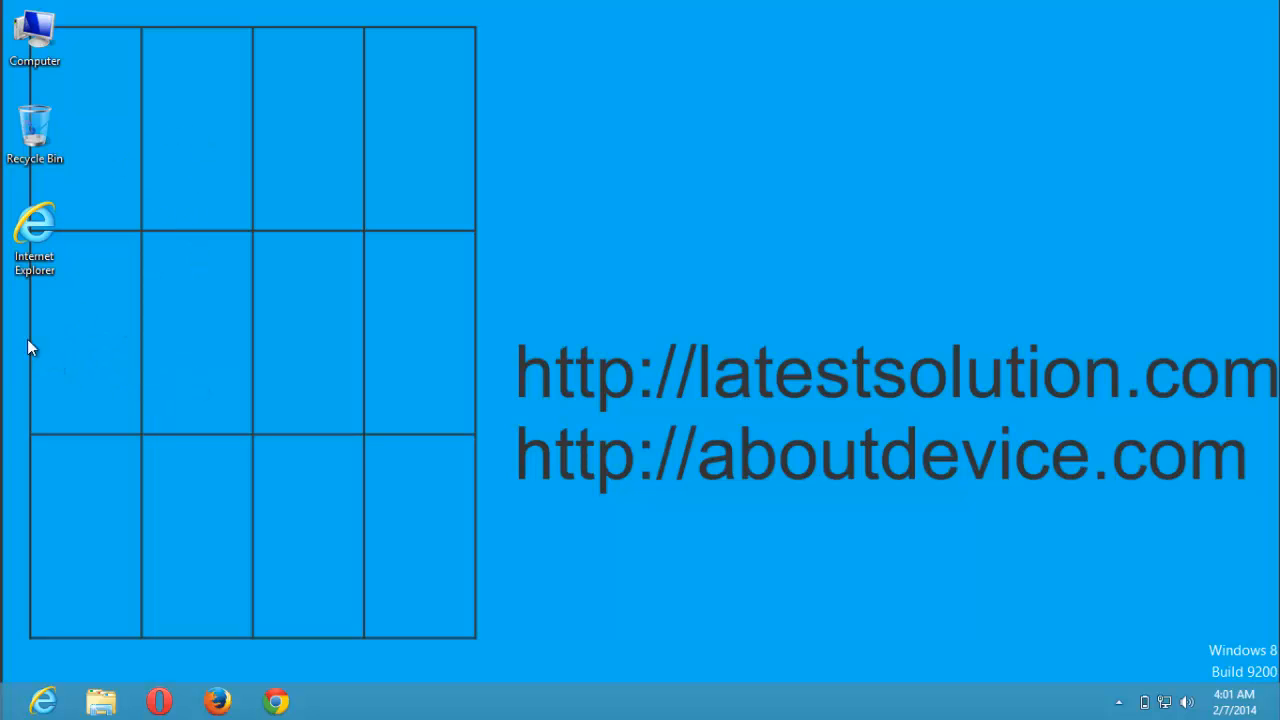
{"action": "mouse_move", "coordinate": [68, 358]}
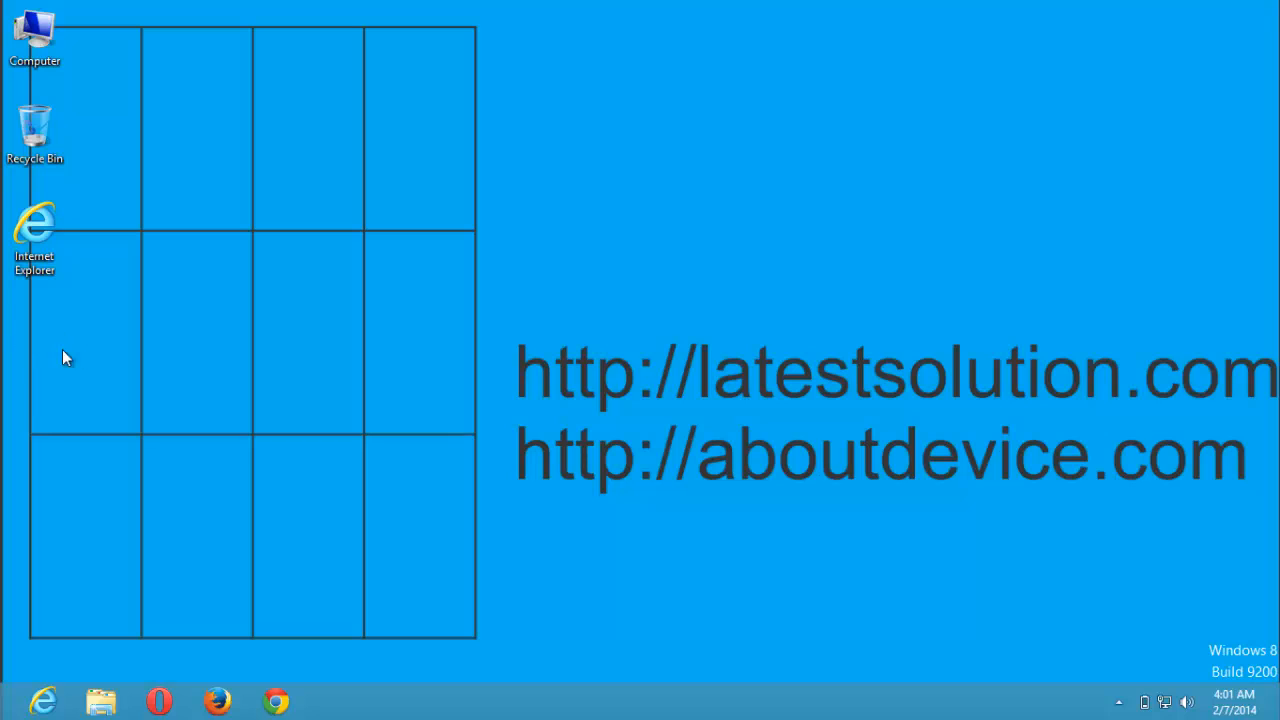
{"action": "mouse_move", "coordinate": [300, 710]}
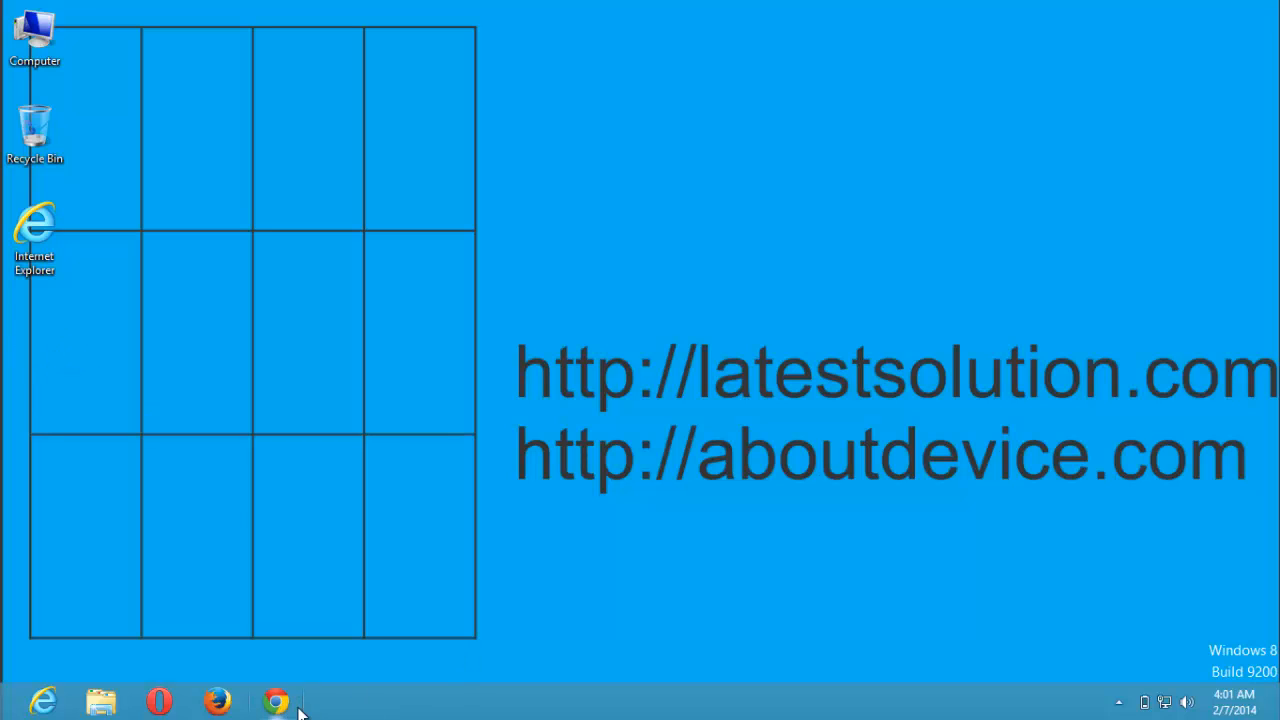
{"action": "mouse_move", "coordinate": [464, 688]}
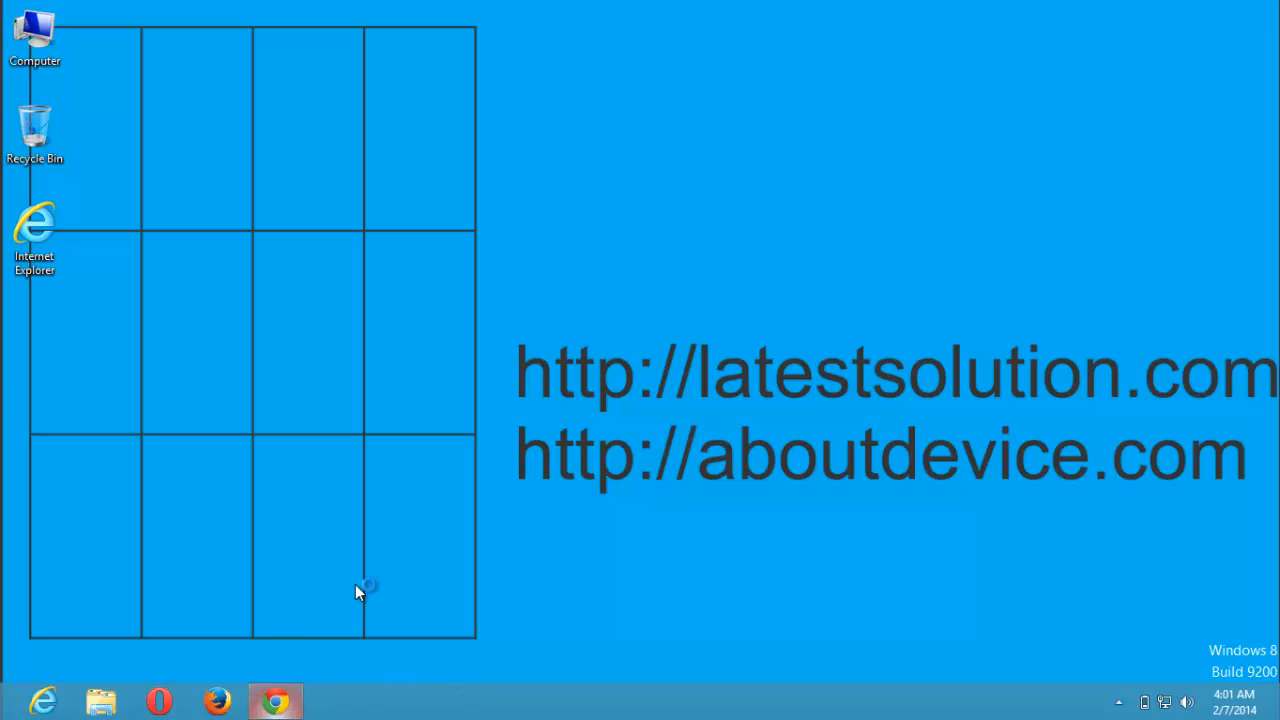
Launch Google Chrome from the taskbar to a fresh new tab page.
{"action": "left_click", "coordinate": [276, 700]}
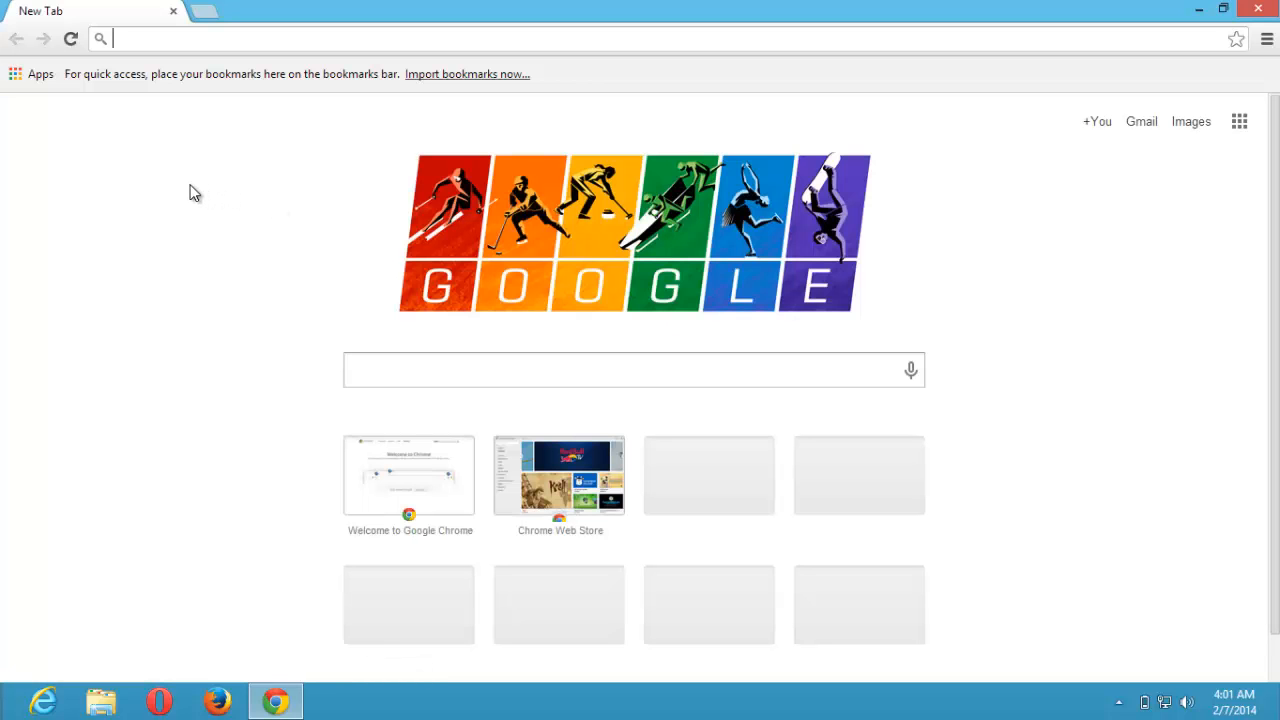
{"action": "mouse_move", "coordinate": [284, 228]}
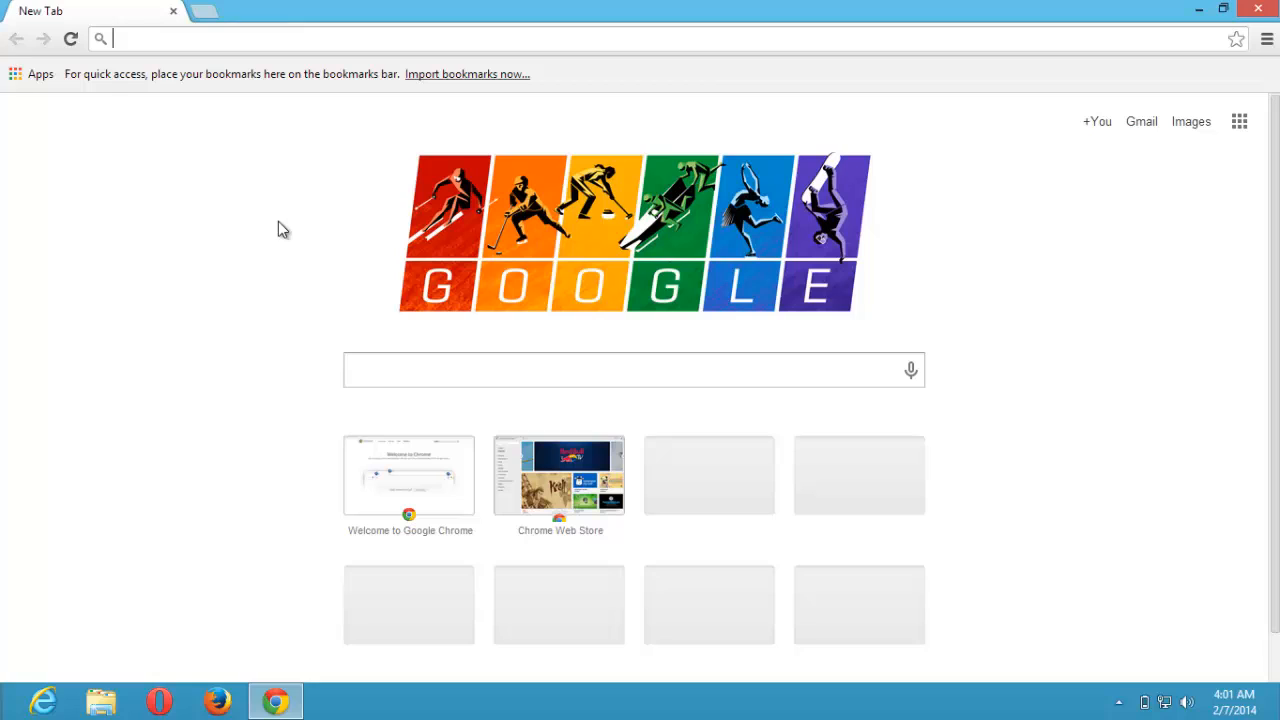
{"action": "mouse_move", "coordinate": [240, 168]}
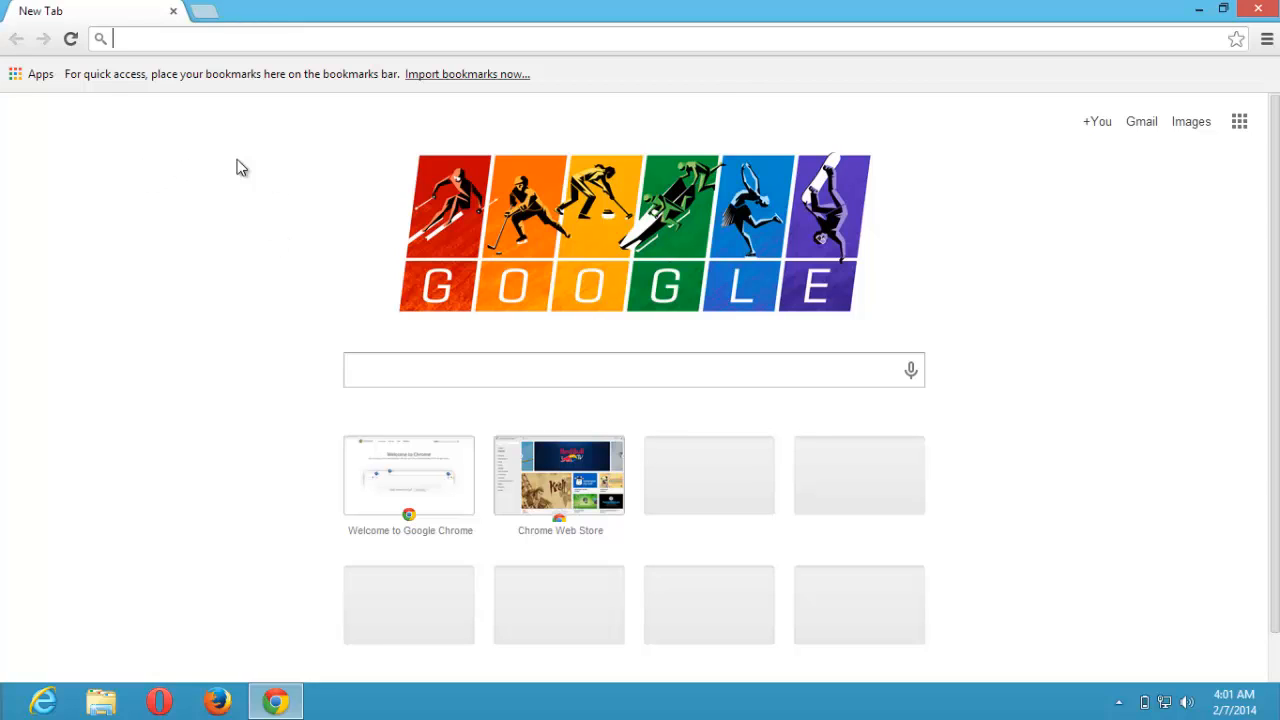
{"action": "mouse_move", "coordinate": [248, 164]}
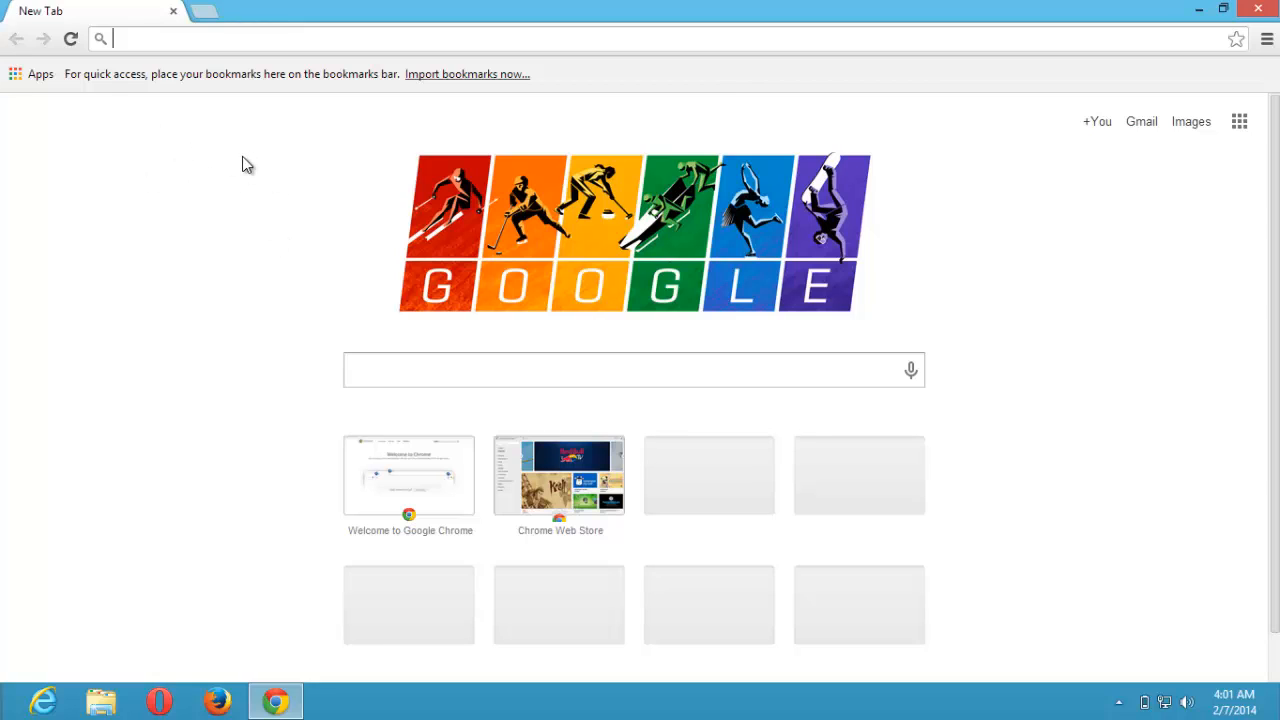
{"action": "mouse_move", "coordinate": [212, 168]}
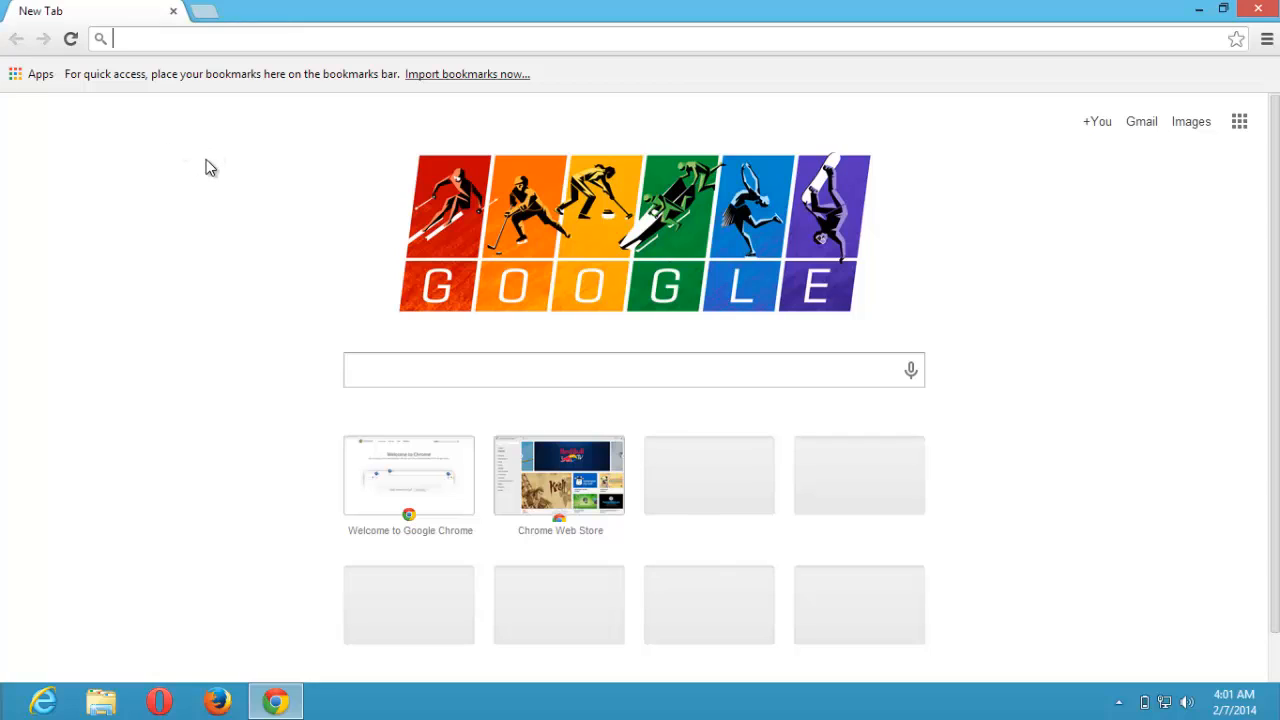
{"action": "mouse_move", "coordinate": [176, 160]}
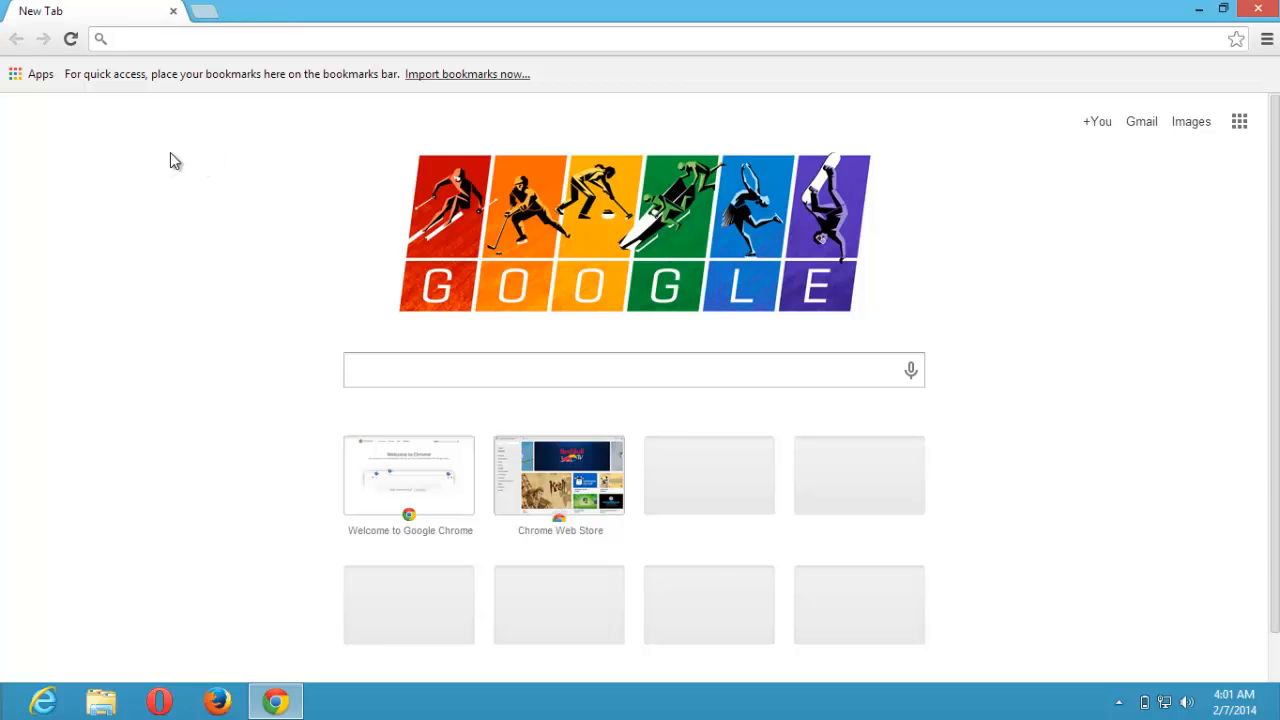
{"action": "mouse_move", "coordinate": [200, 148]}
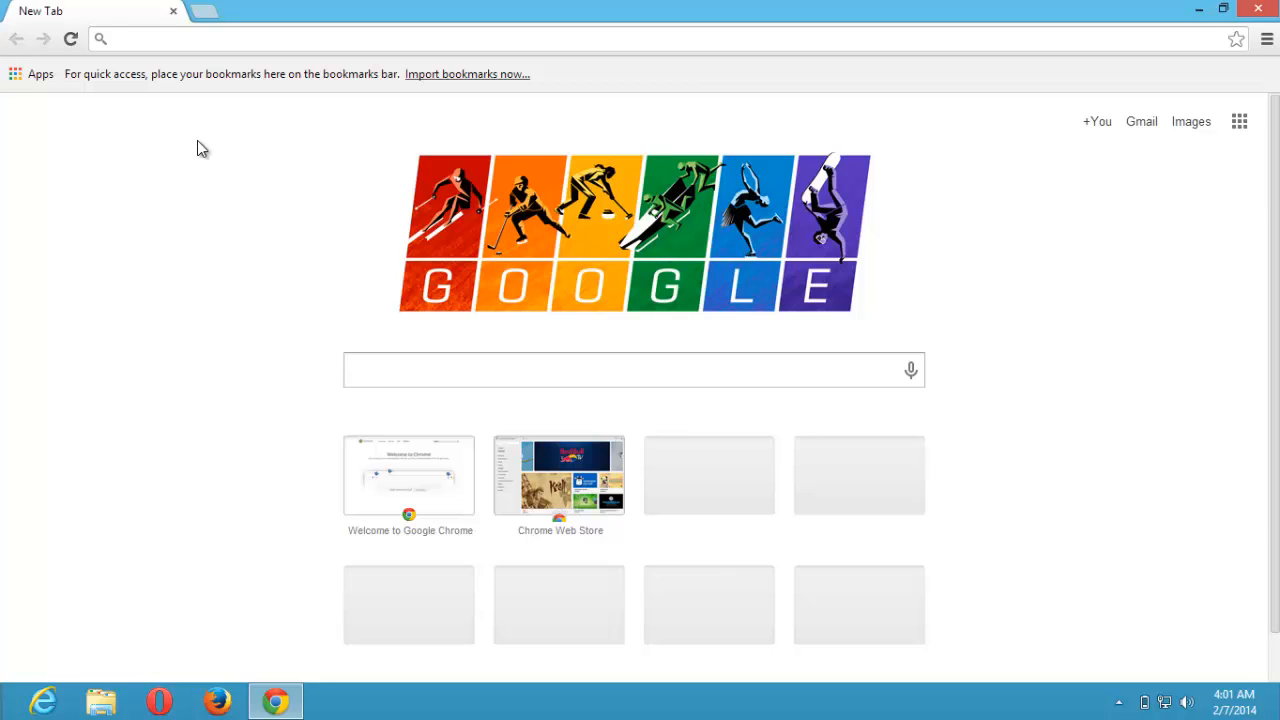
{"action": "mouse_move", "coordinate": [212, 164]}
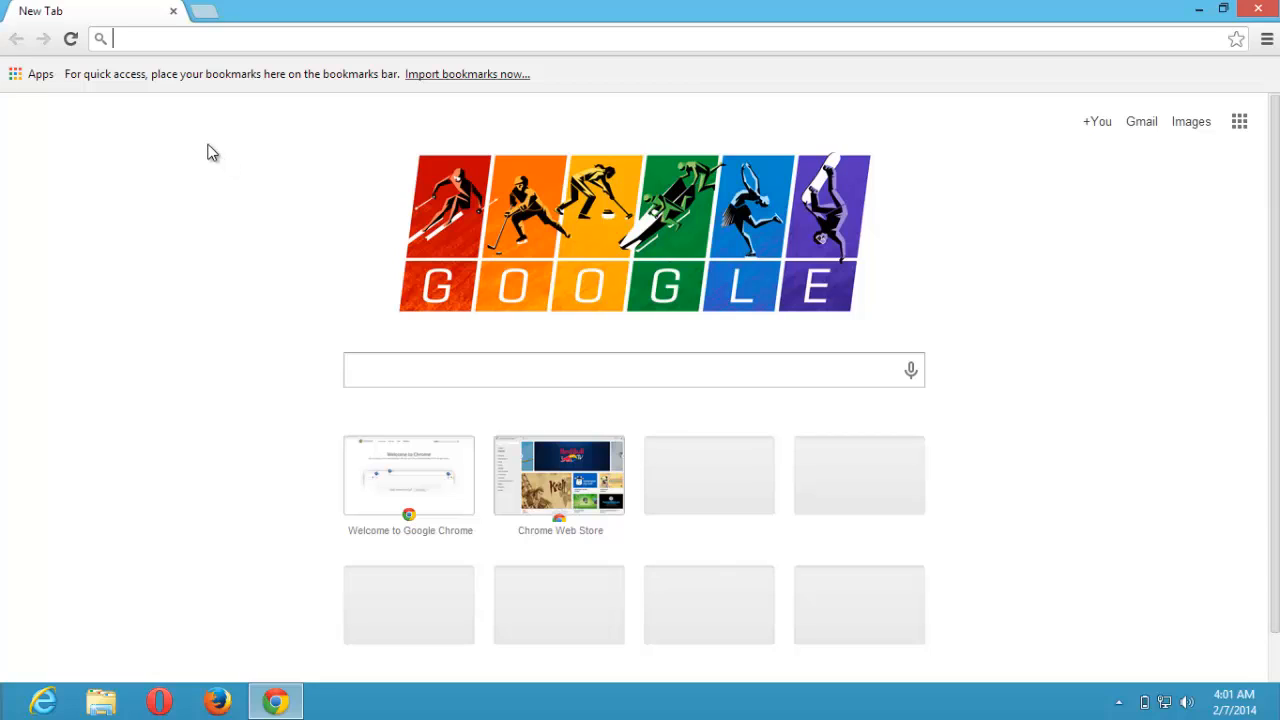
{"action": "mouse_move", "coordinate": [220, 152]}
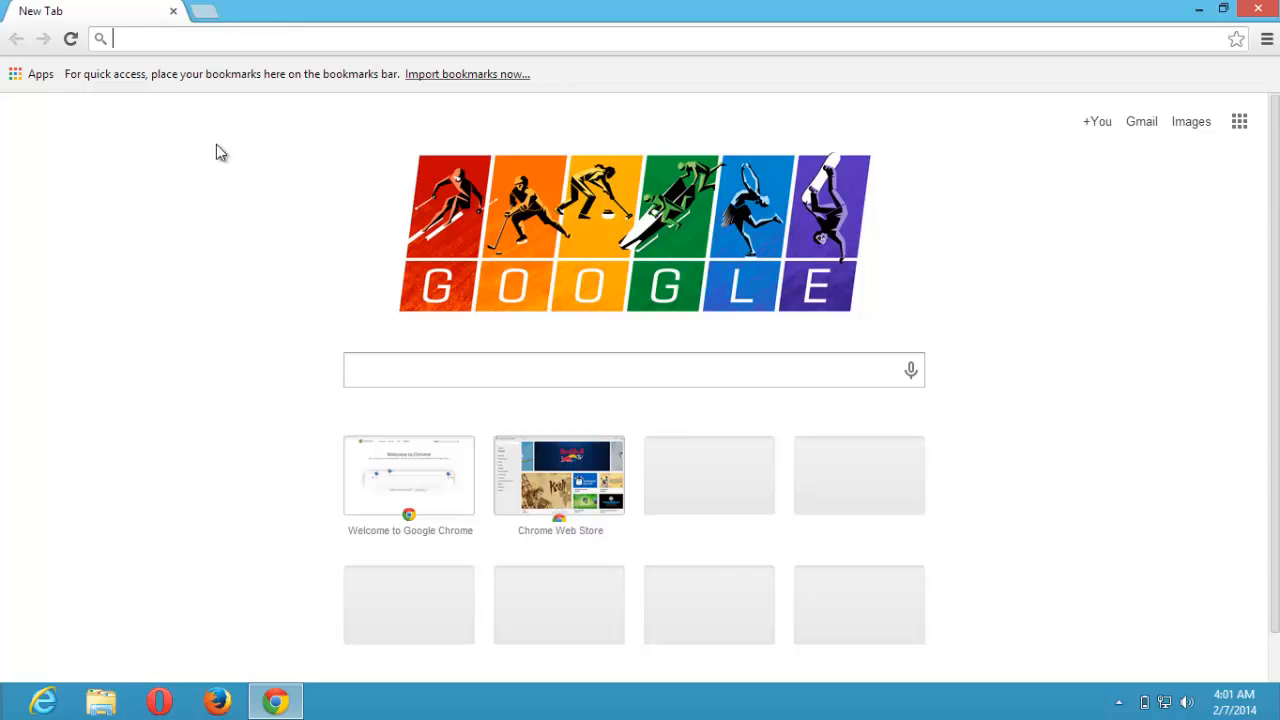
Search Google for 'tutorial' and choose the 'Tutorial - Wikipedia' result.
{"action": "type", "text": "tut"}
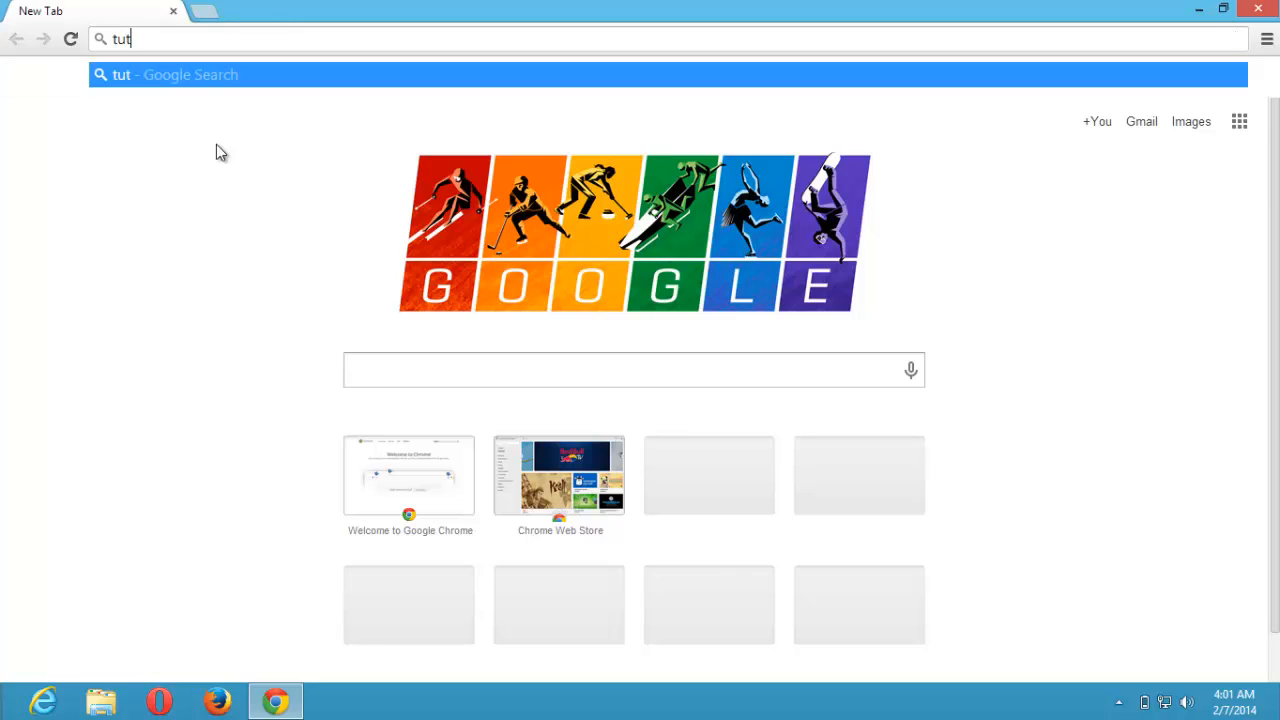
{"action": "type", "text": "oria"}
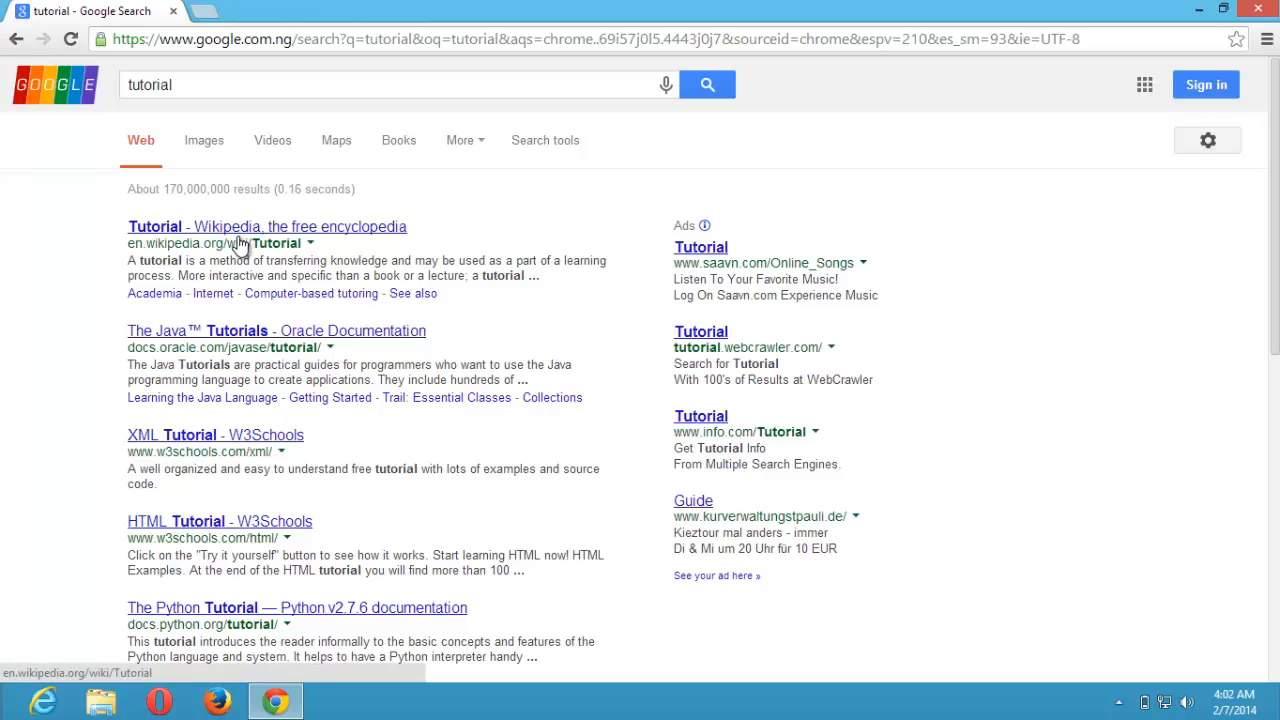
{"action": "left_click", "coordinate": [266, 226]}
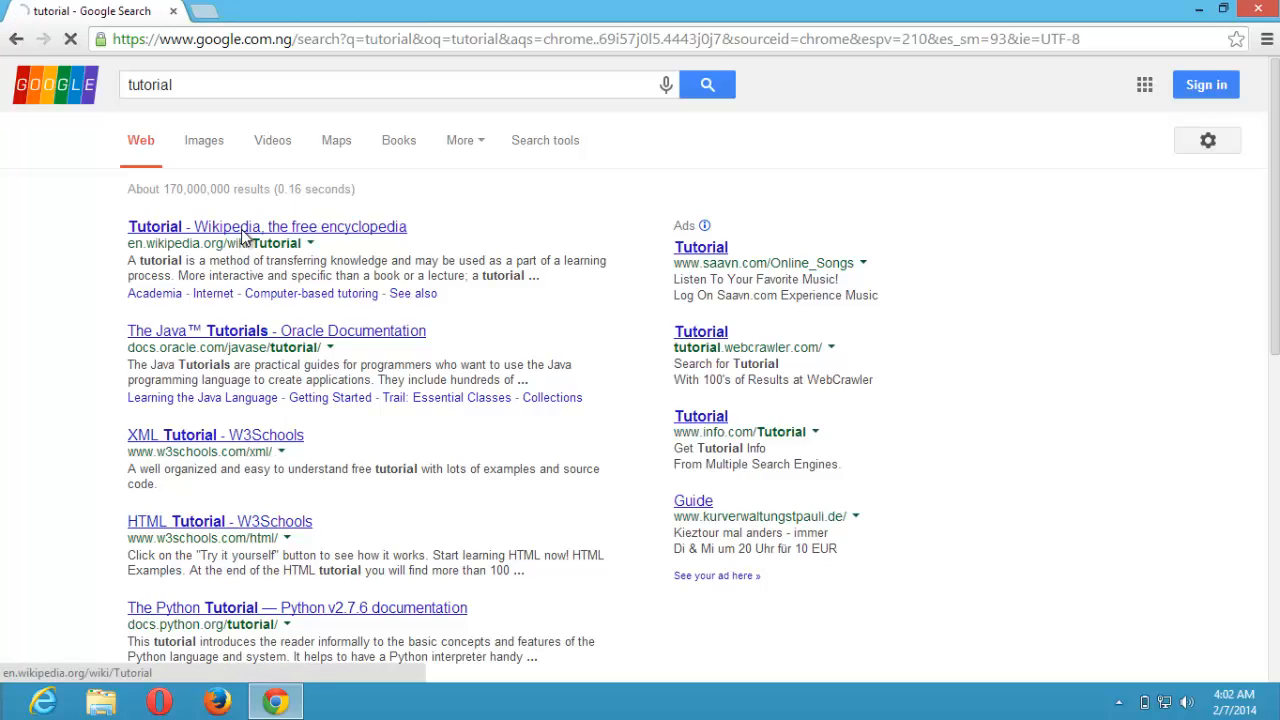
Load the Wikipedia Tutorial article and bring up Chrome's main menu over it.
{"action": "left_click", "coordinate": [266, 226]}
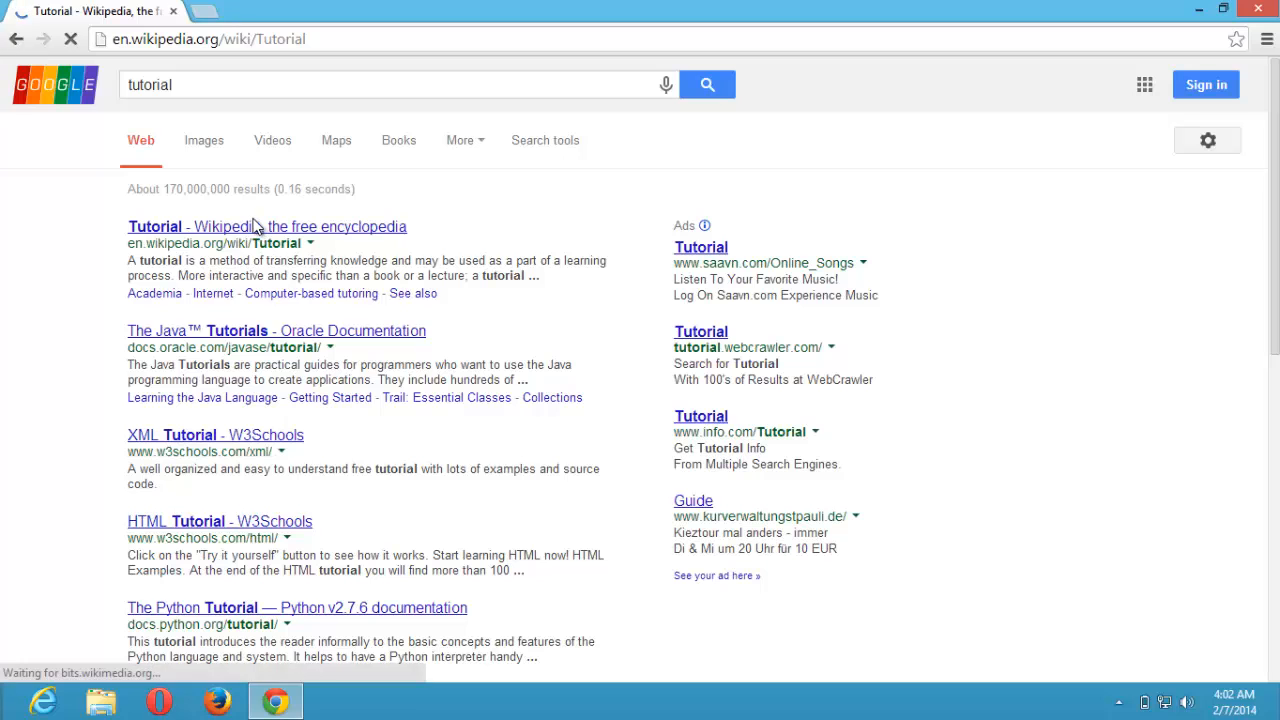
{"action": "left_click", "coordinate": [266, 226]}
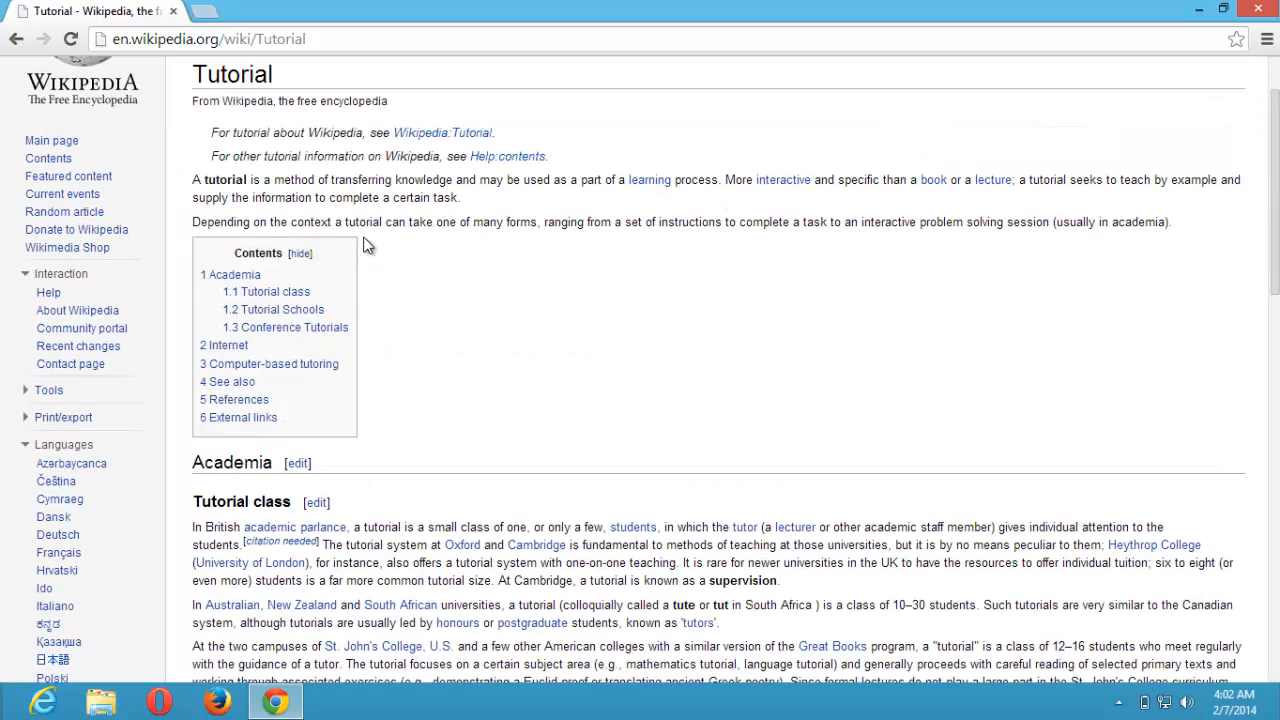
{"action": "scroll", "scroll_direction": "up", "scroll_amount": 3}
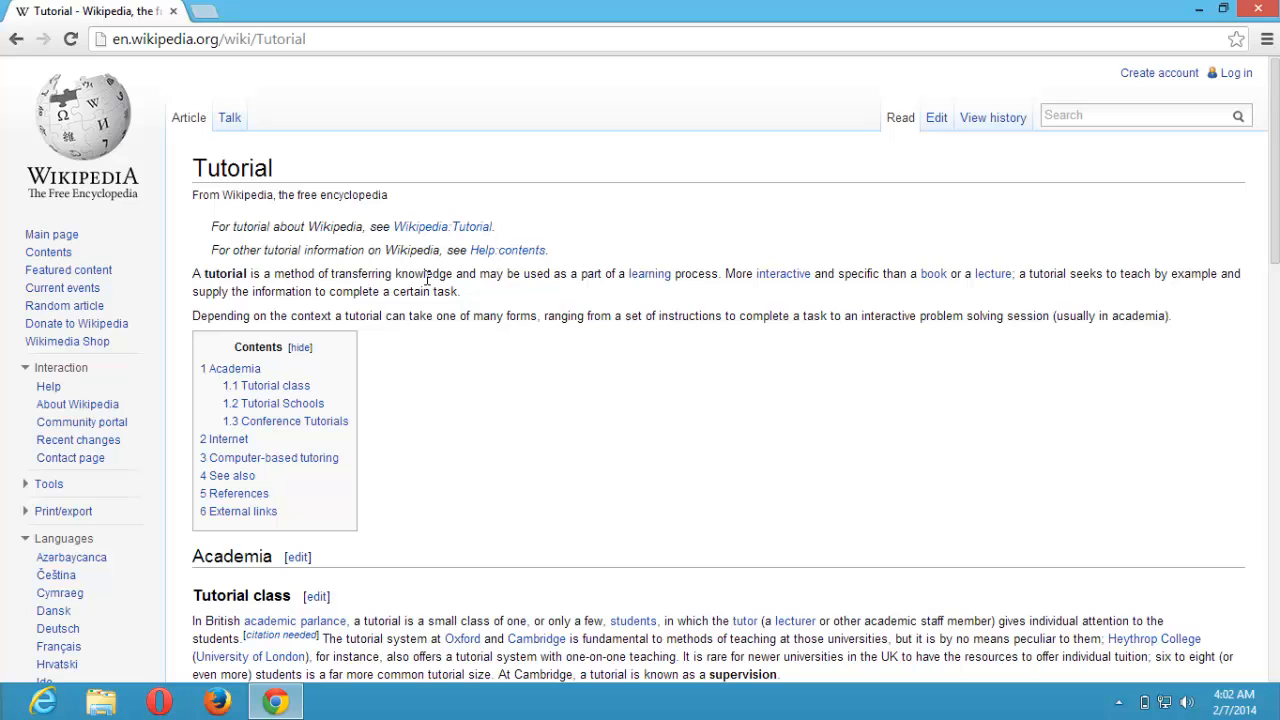
{"action": "mouse_move", "coordinate": [422, 344]}
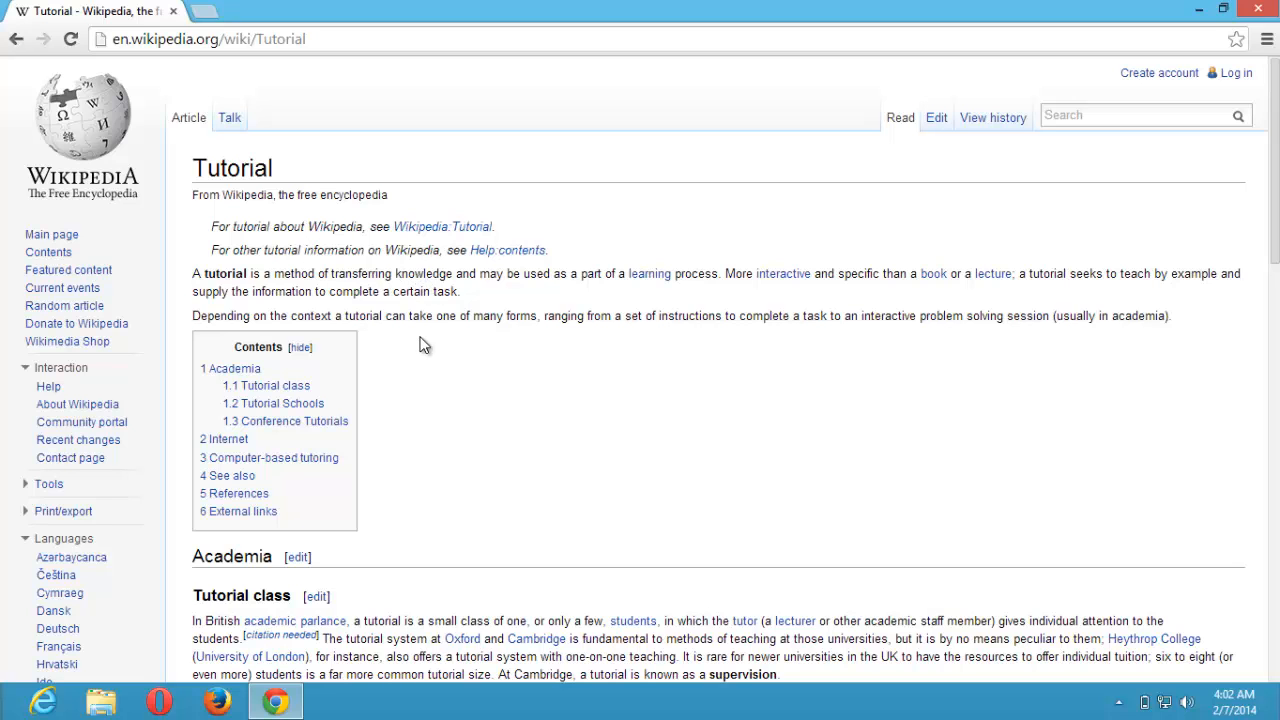
{"action": "scroll", "scroll_direction": "down", "scroll_amount": 3}
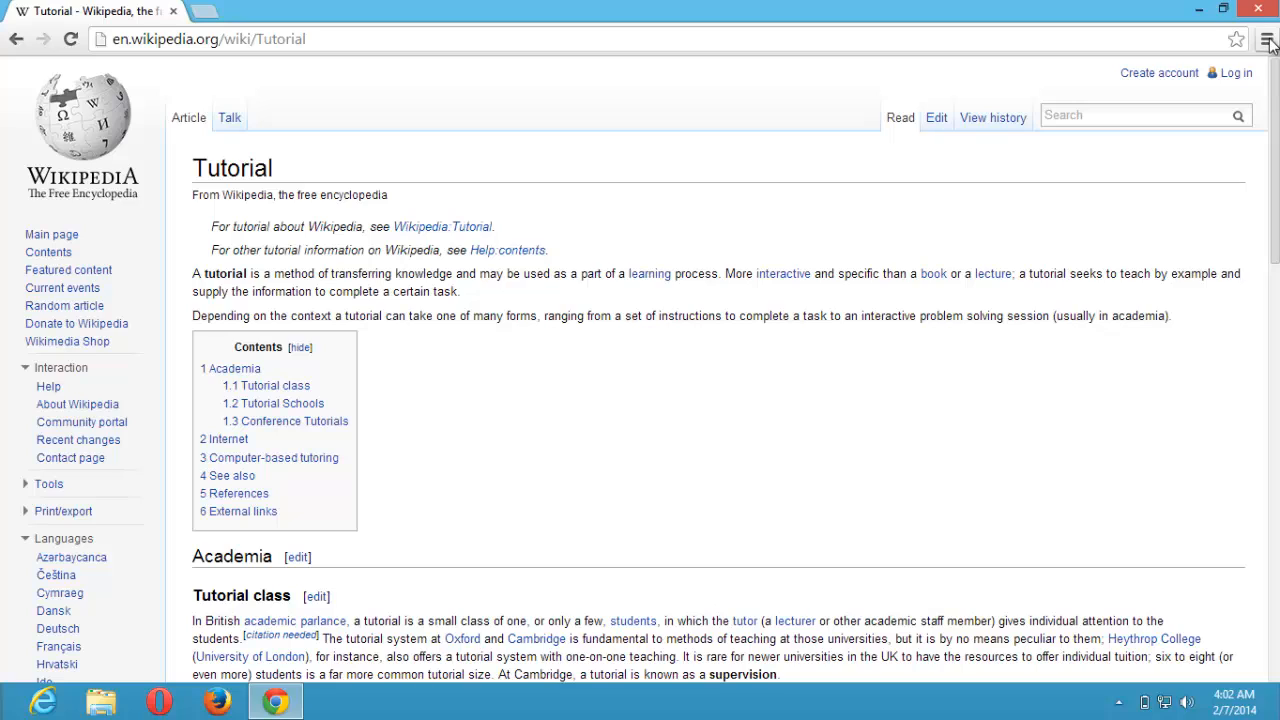
{"action": "mouse_move", "coordinate": [1268, 40]}
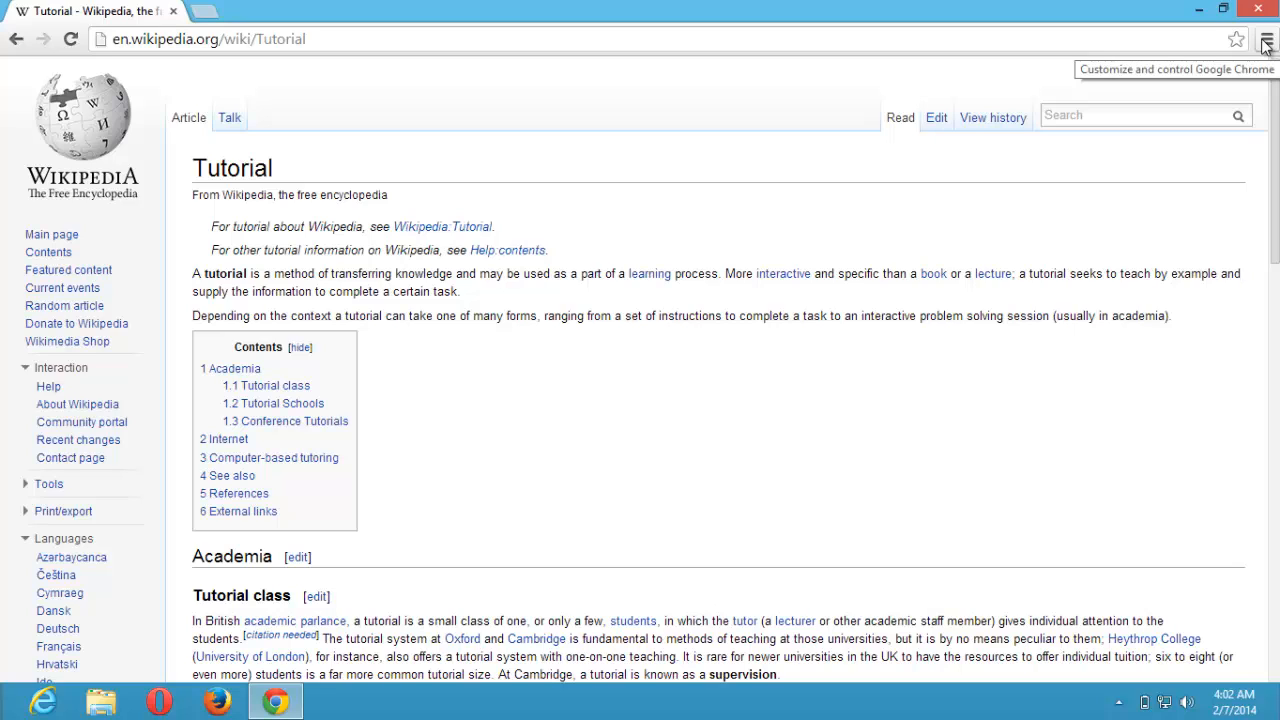
{"action": "left_click", "coordinate": [1266, 40]}
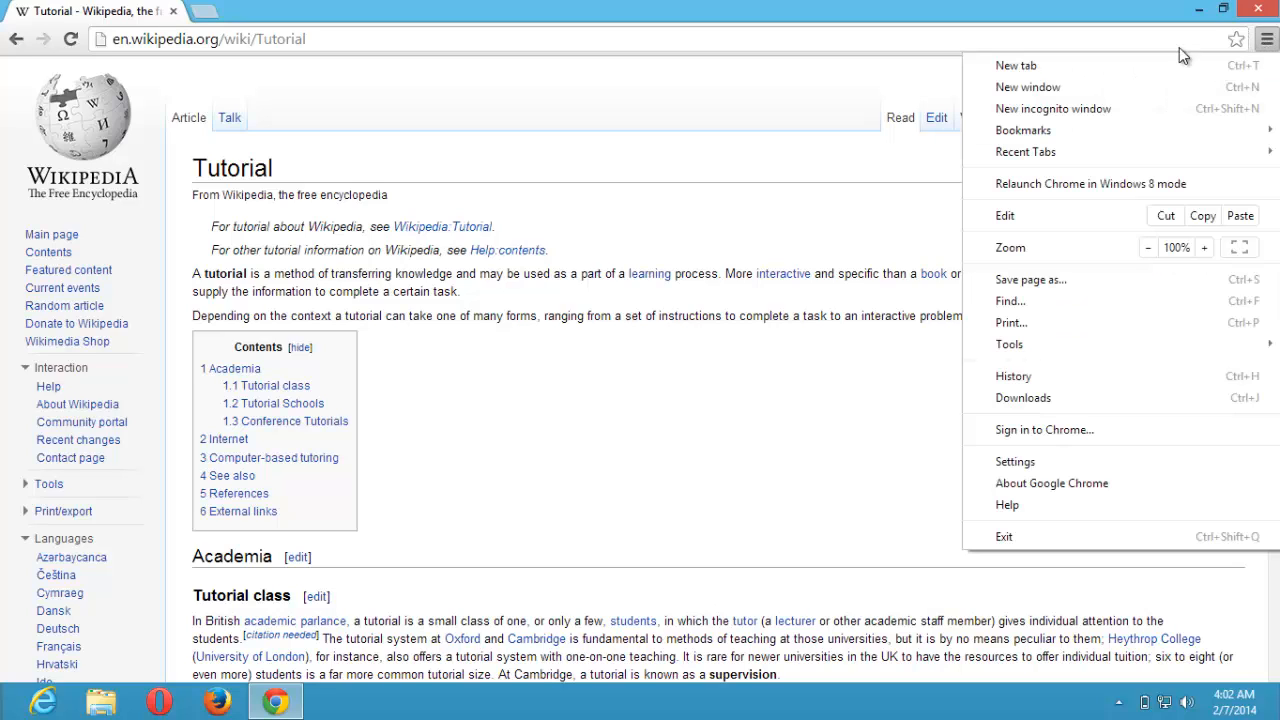
{"action": "mouse_move", "coordinate": [1036, 288]}
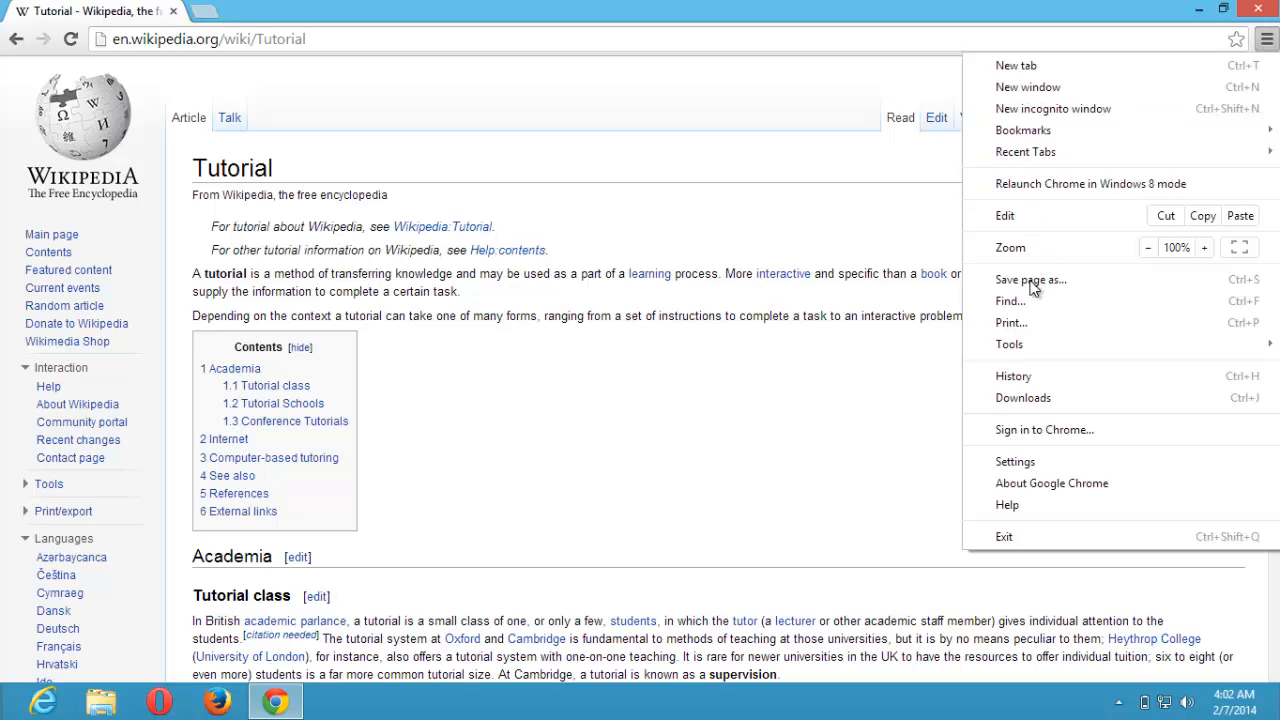
{"action": "mouse_move", "coordinate": [1012, 322]}
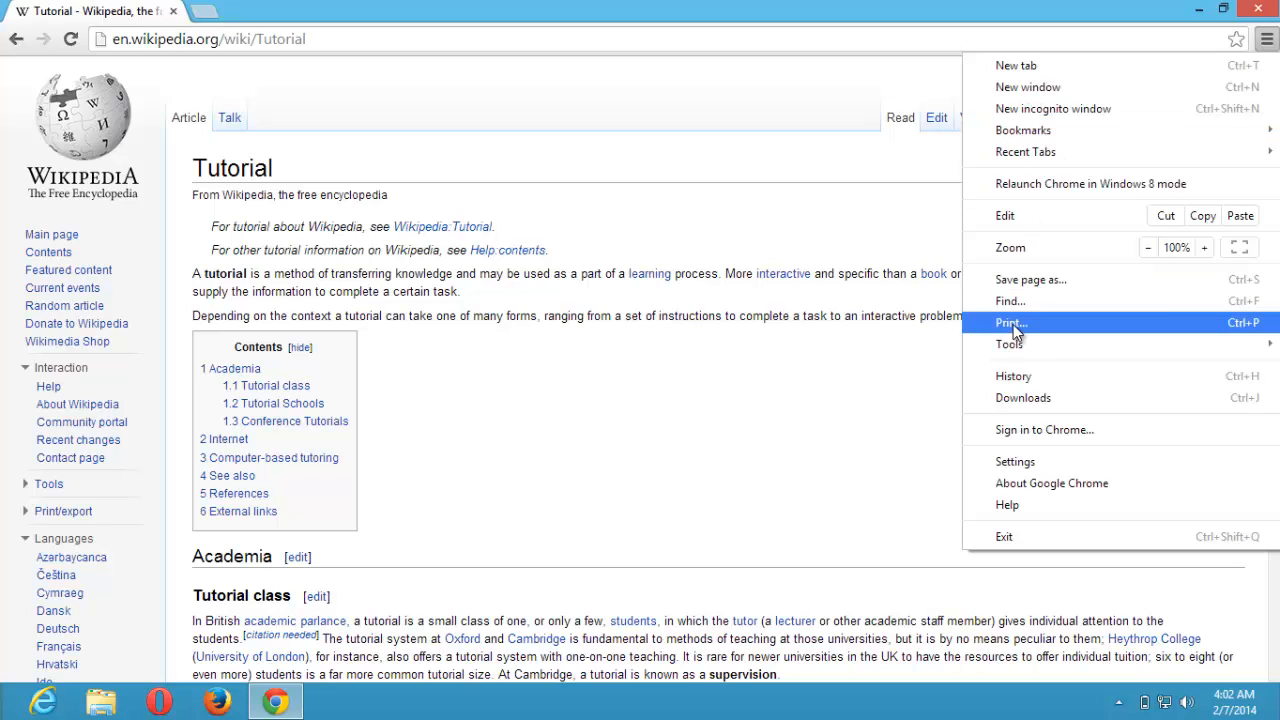
Start printing the Tutorial page, showing a 3-sheet print preview (Ctrl+P).
{"action": "left_click", "coordinate": [1012, 322]}
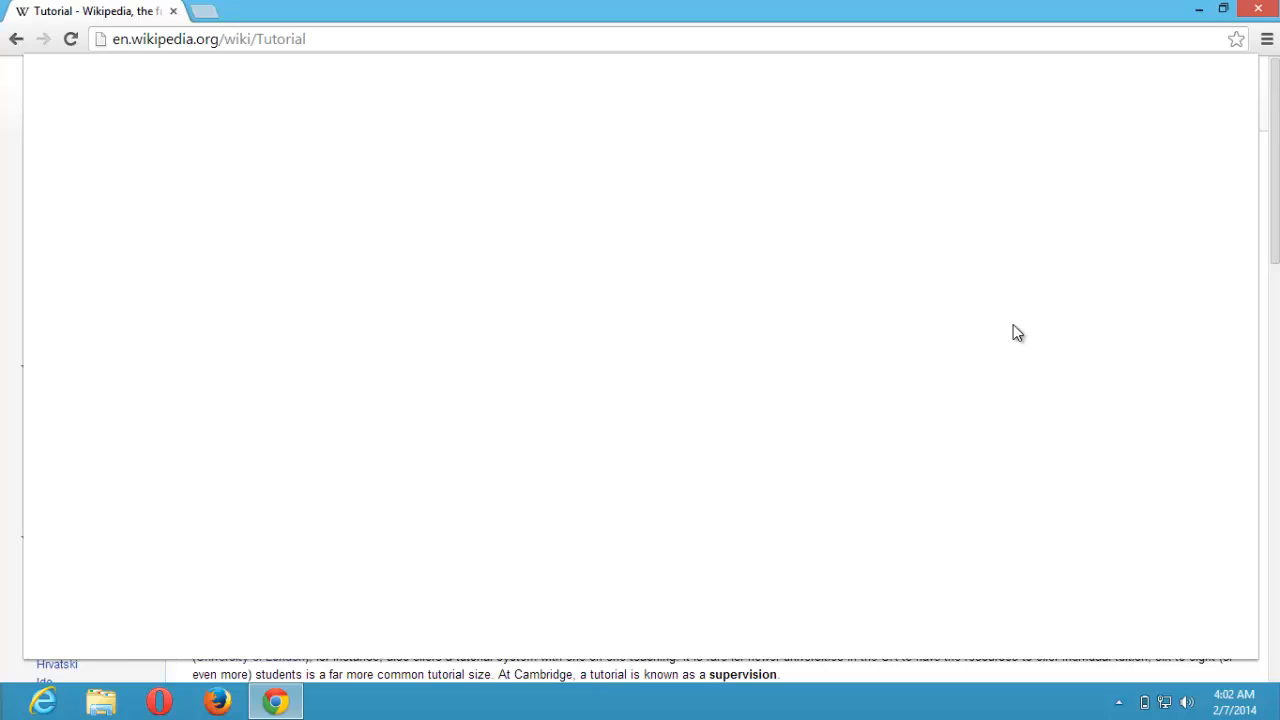
{"action": "key", "text": "ctrl+p"}
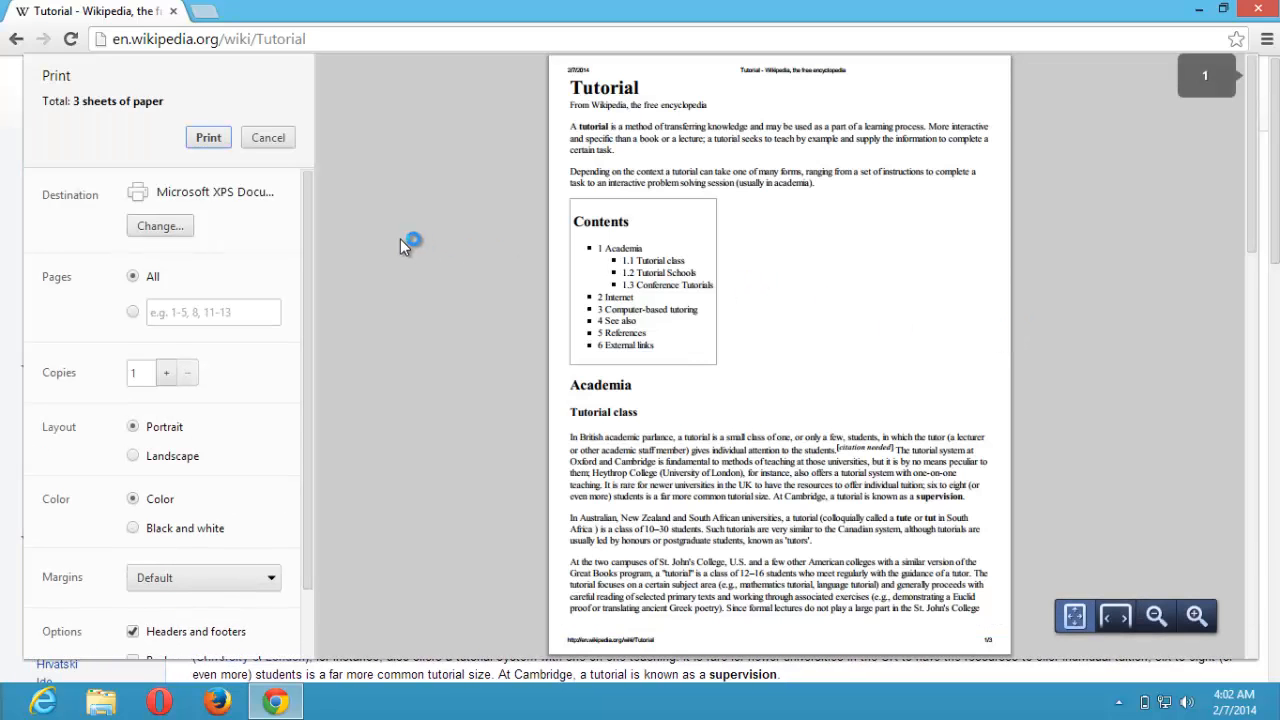
{"action": "mouse_move", "coordinate": [452, 224]}
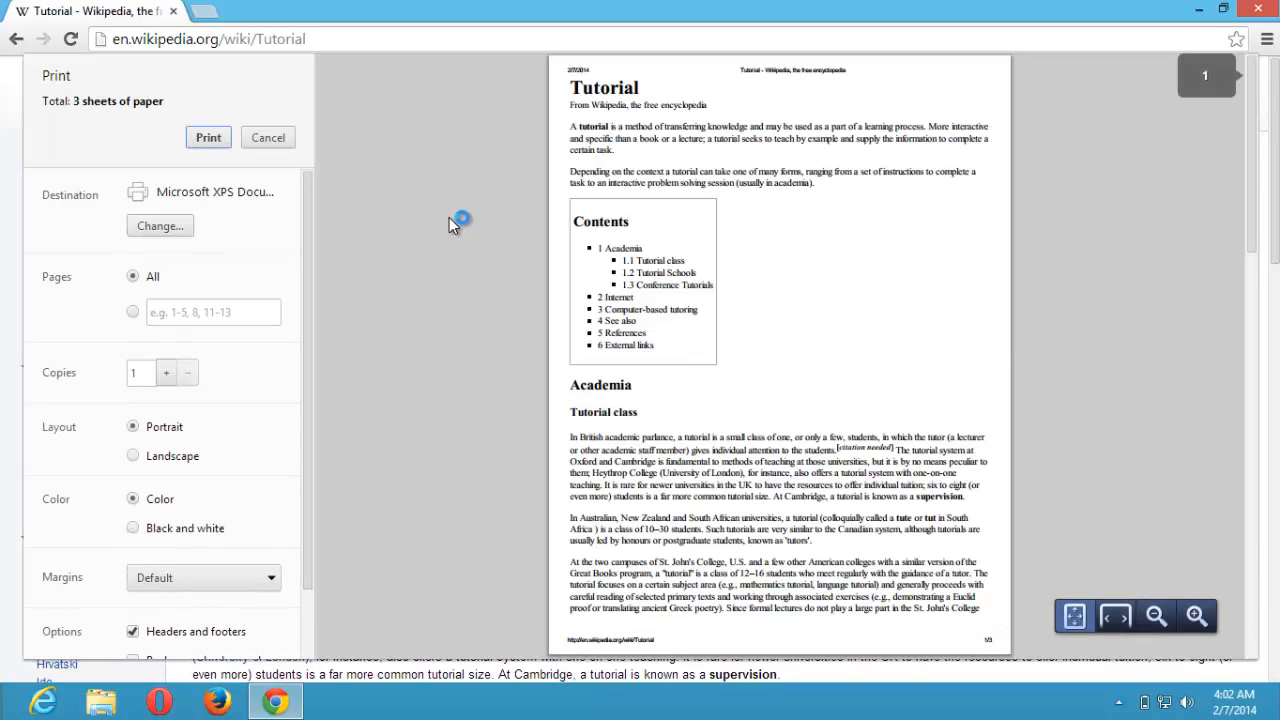
{"action": "mouse_move", "coordinate": [452, 224]}
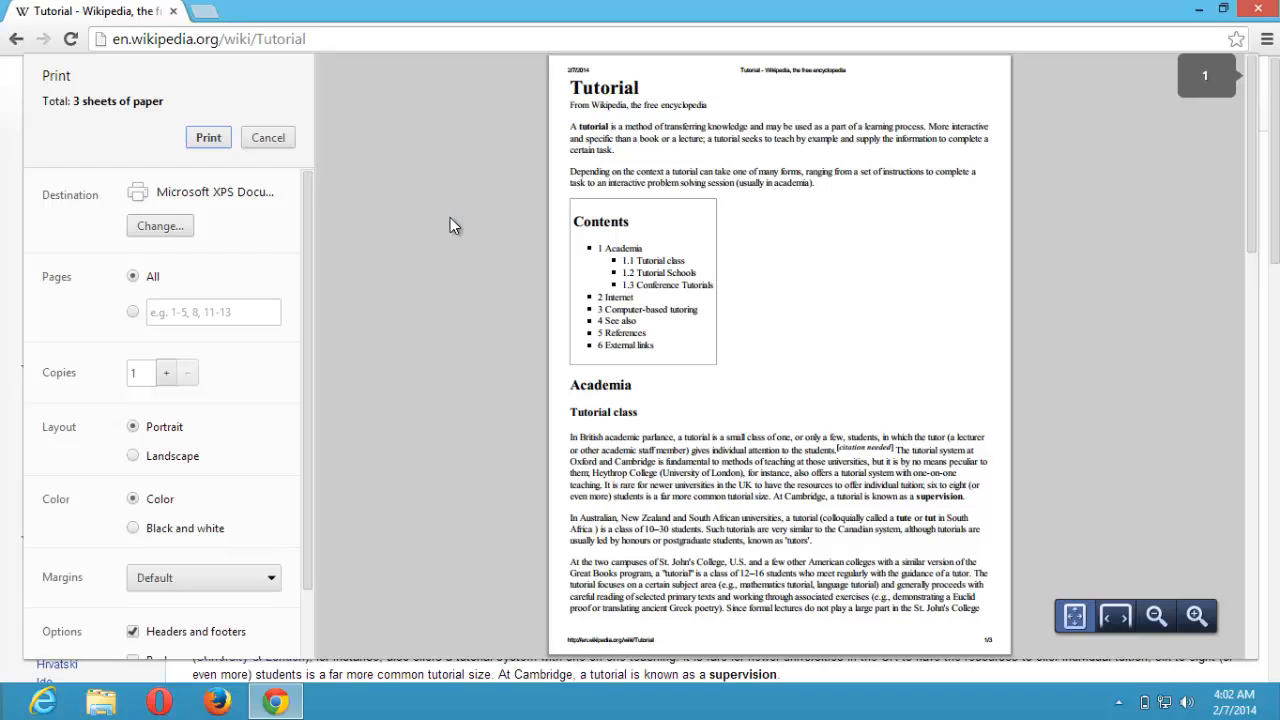
{"action": "mouse_move", "coordinate": [336, 184]}
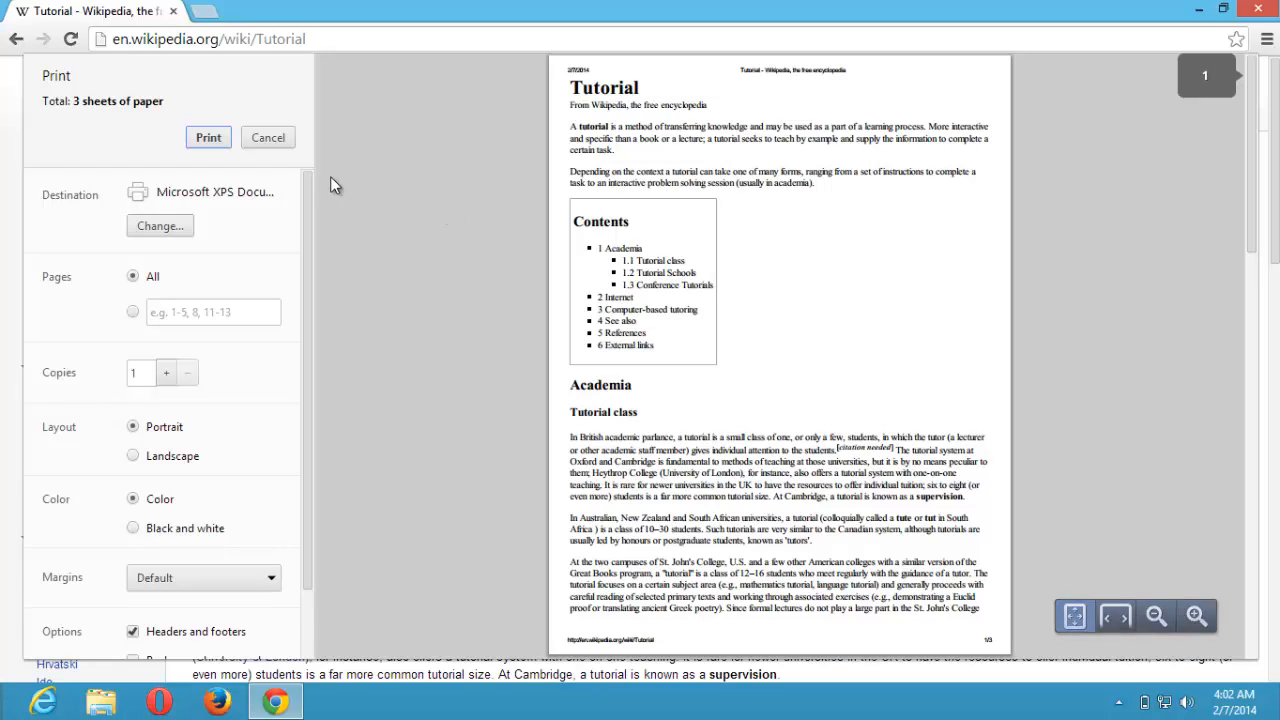
{"action": "mouse_move", "coordinate": [420, 232]}
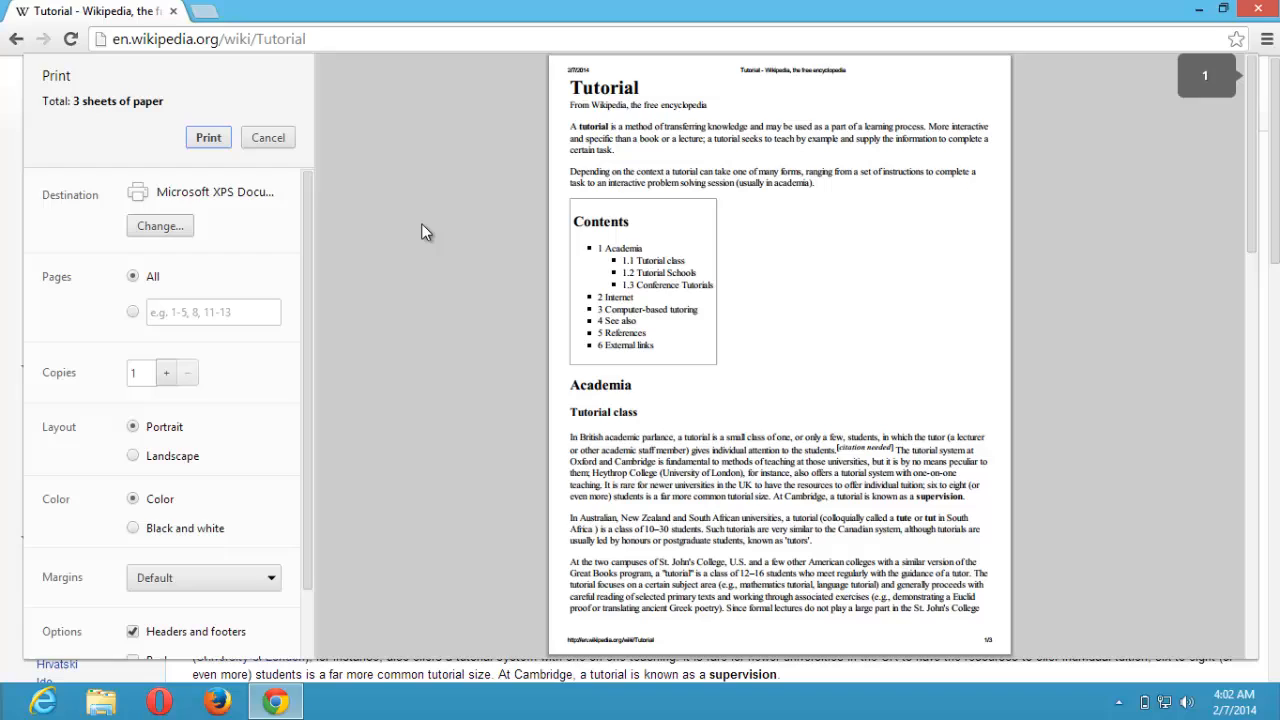
{"action": "mouse_move", "coordinate": [84, 204]}
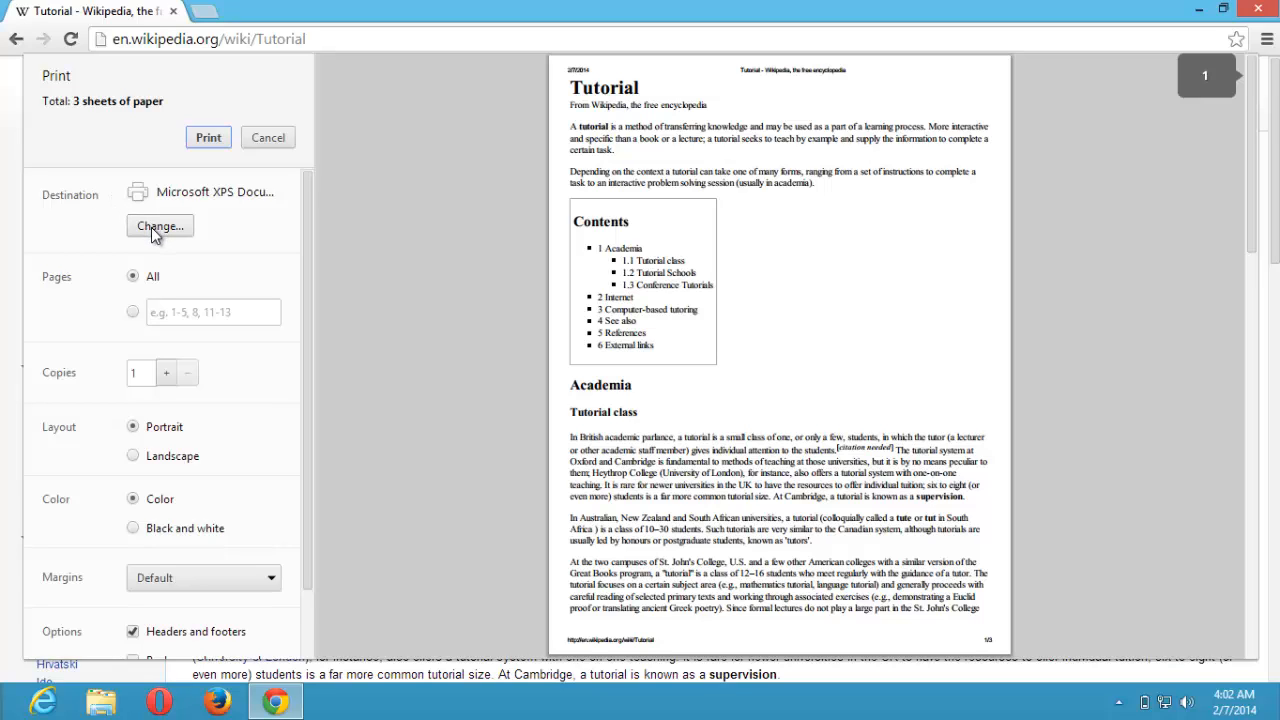
Change the print destination to Save as PDF under Local Destinations.
{"action": "left_click", "coordinate": [160, 226]}
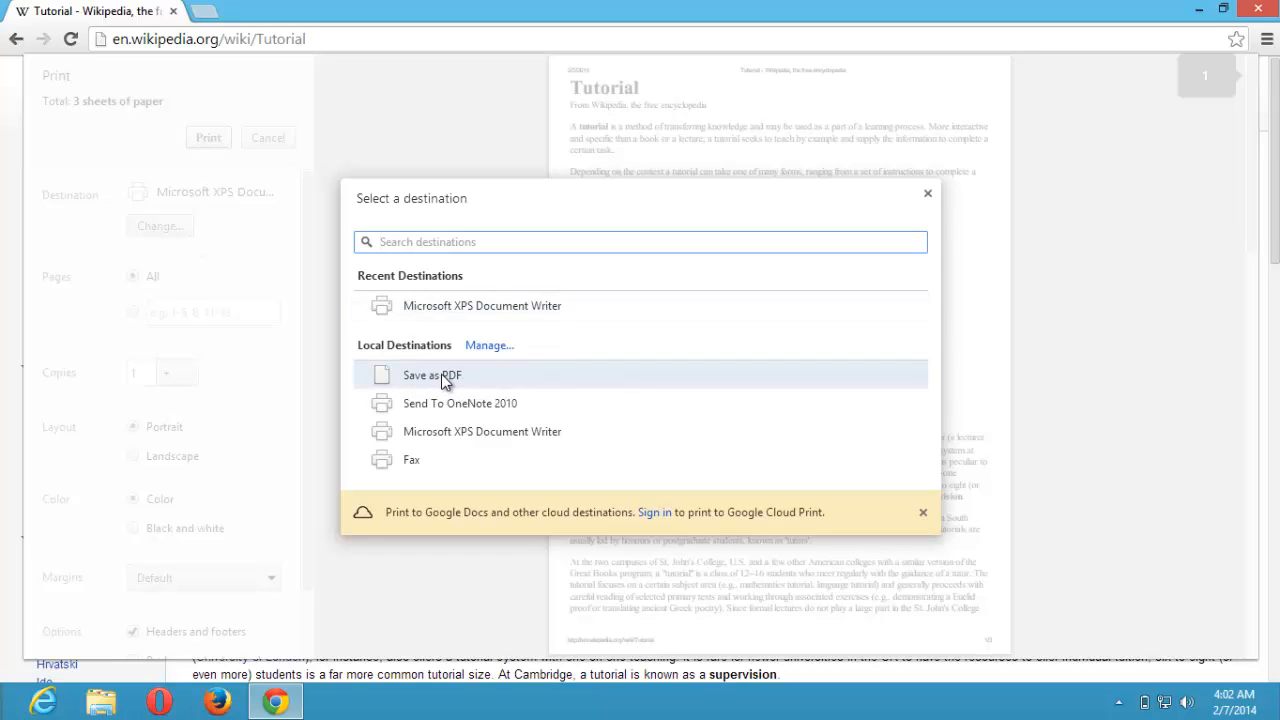
{"action": "left_click", "coordinate": [430, 374]}
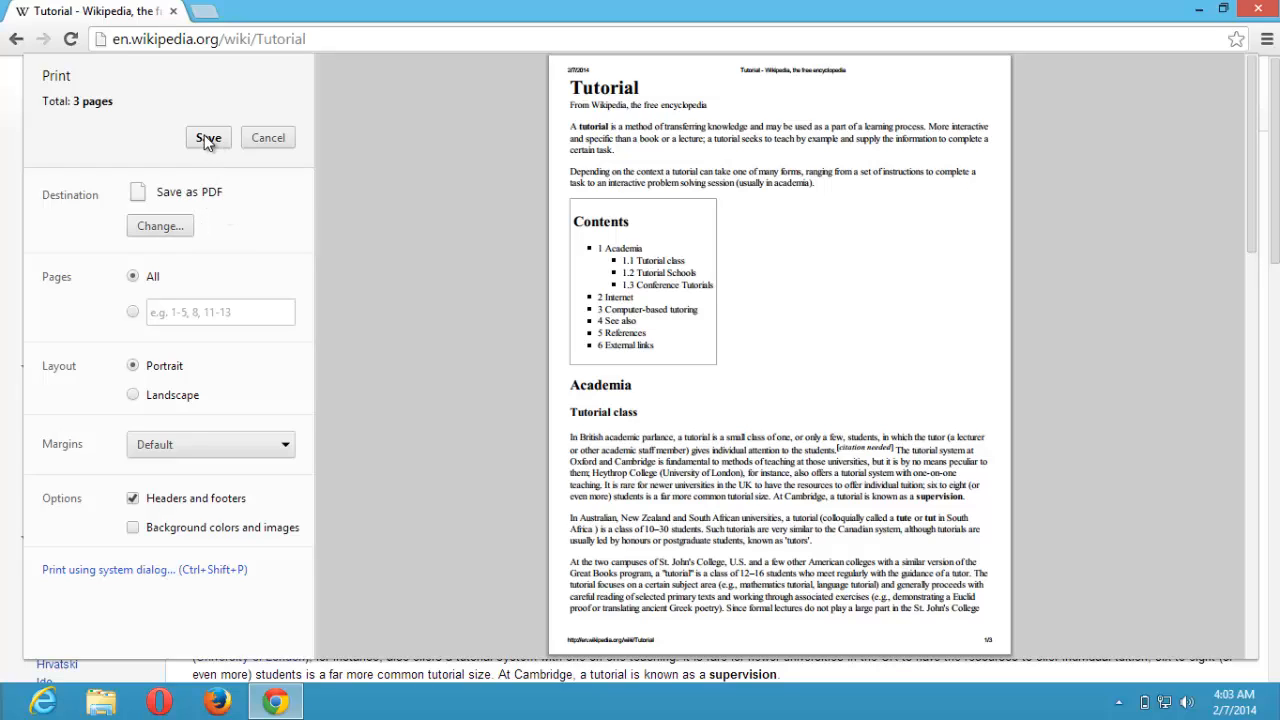
Save the page as a PDF named Tutorial on the Desktop.
{"action": "left_click", "coordinate": [208, 136]}
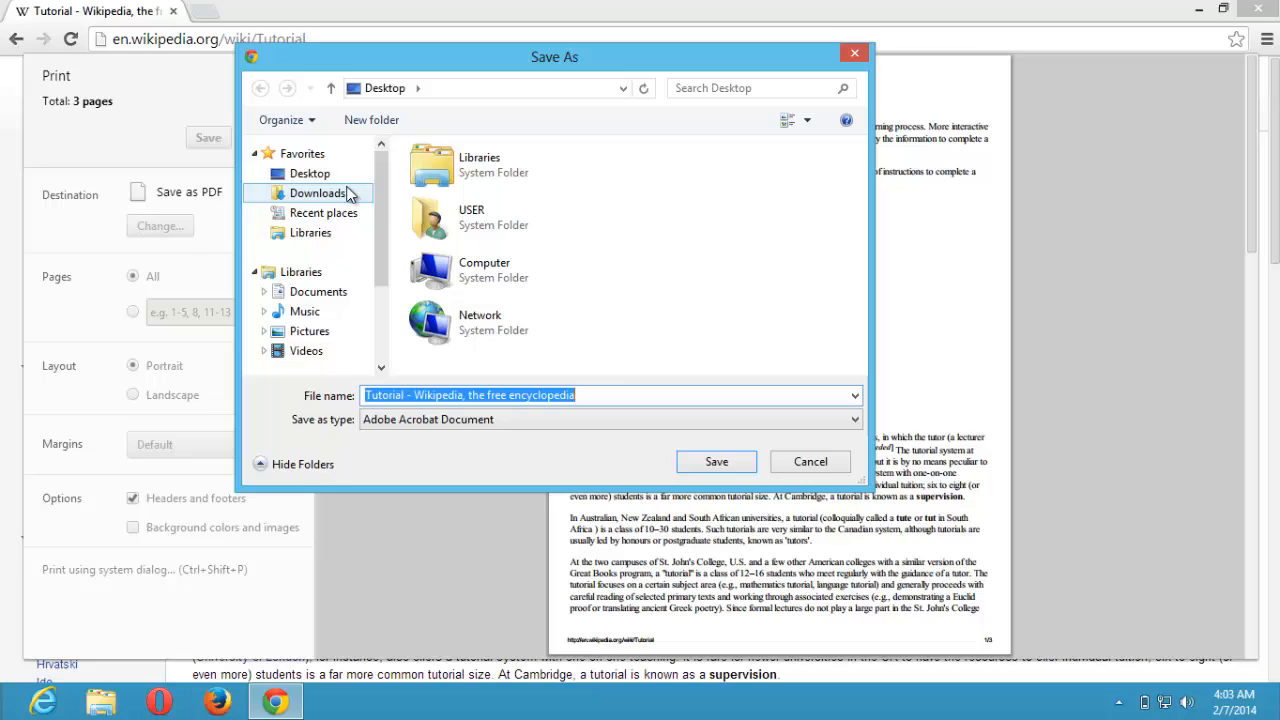
{"action": "left_click", "coordinate": [310, 172]}
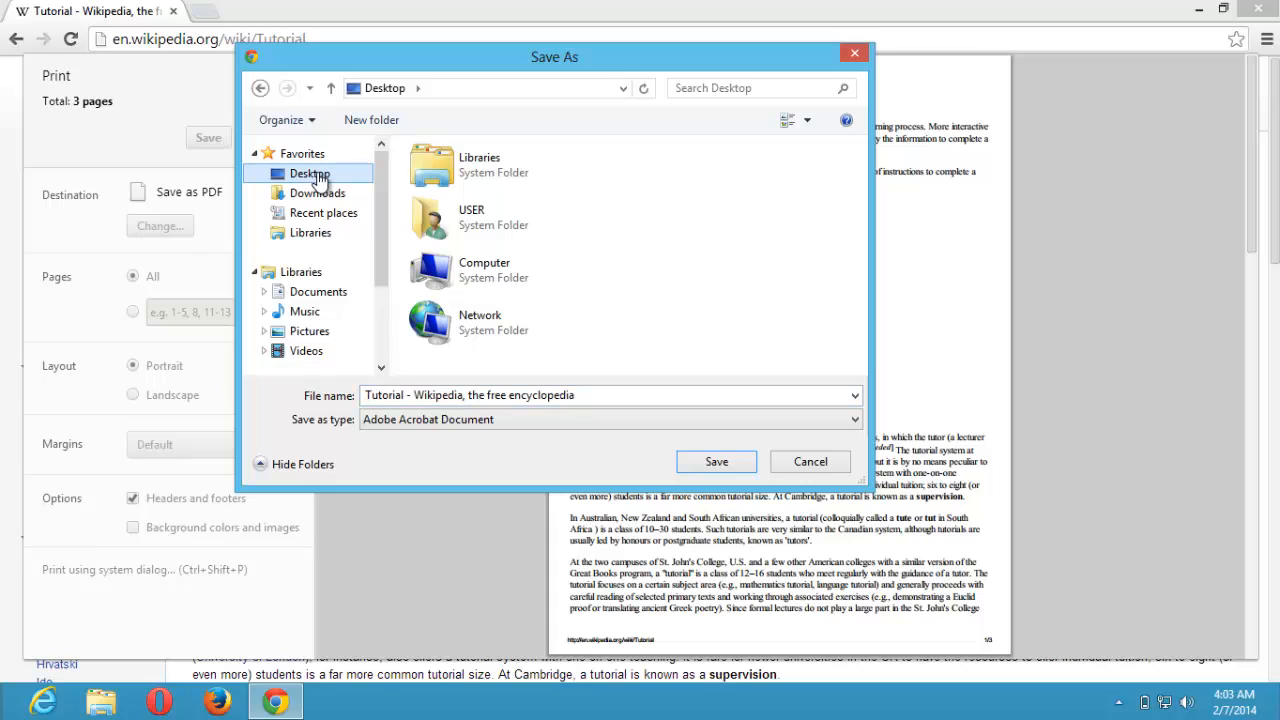
{"action": "mouse_move", "coordinate": [600, 390]}
{"action": "type", "text": "Tutorial"}
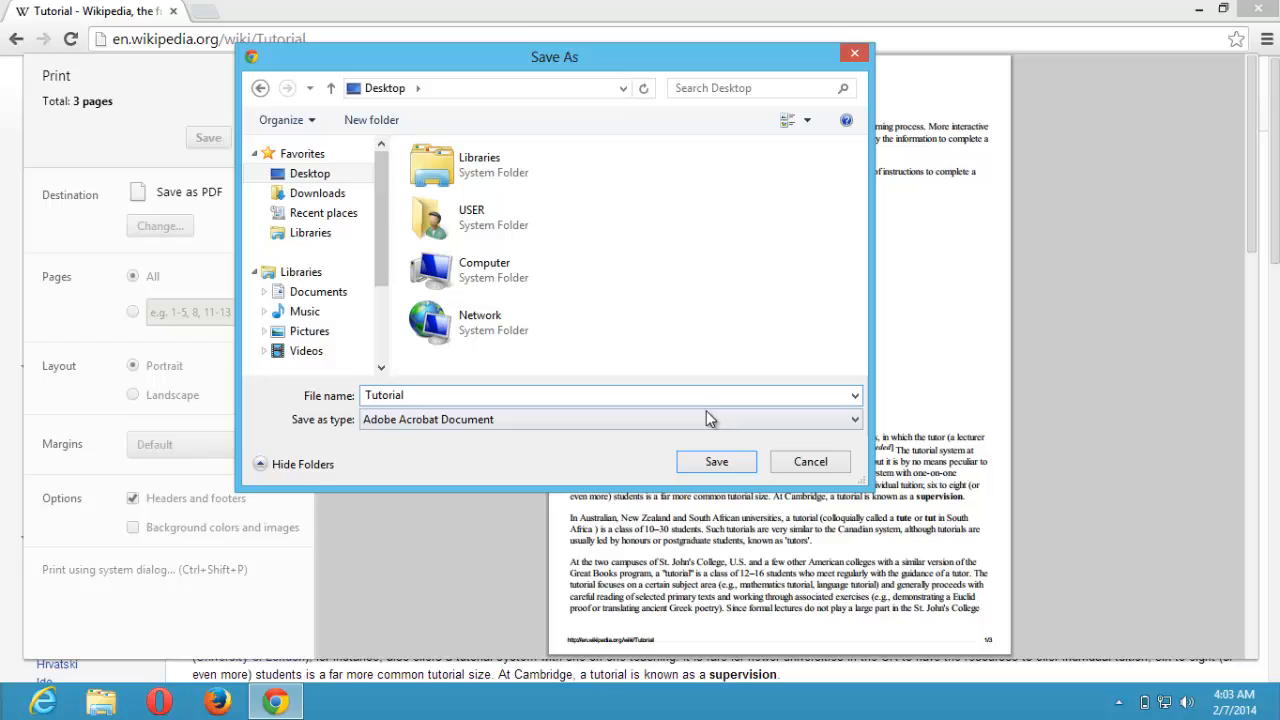
{"action": "left_click", "coordinate": [810, 460]}
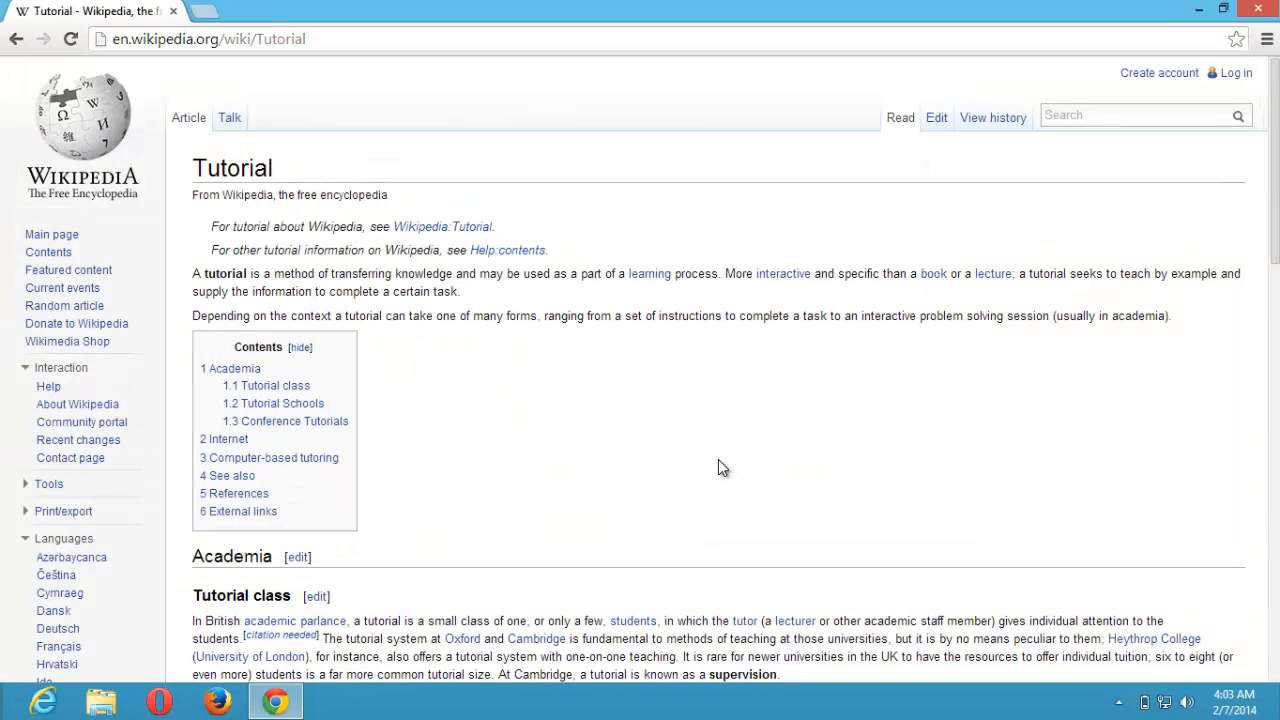
{"action": "mouse_move", "coordinate": [874, 406]}
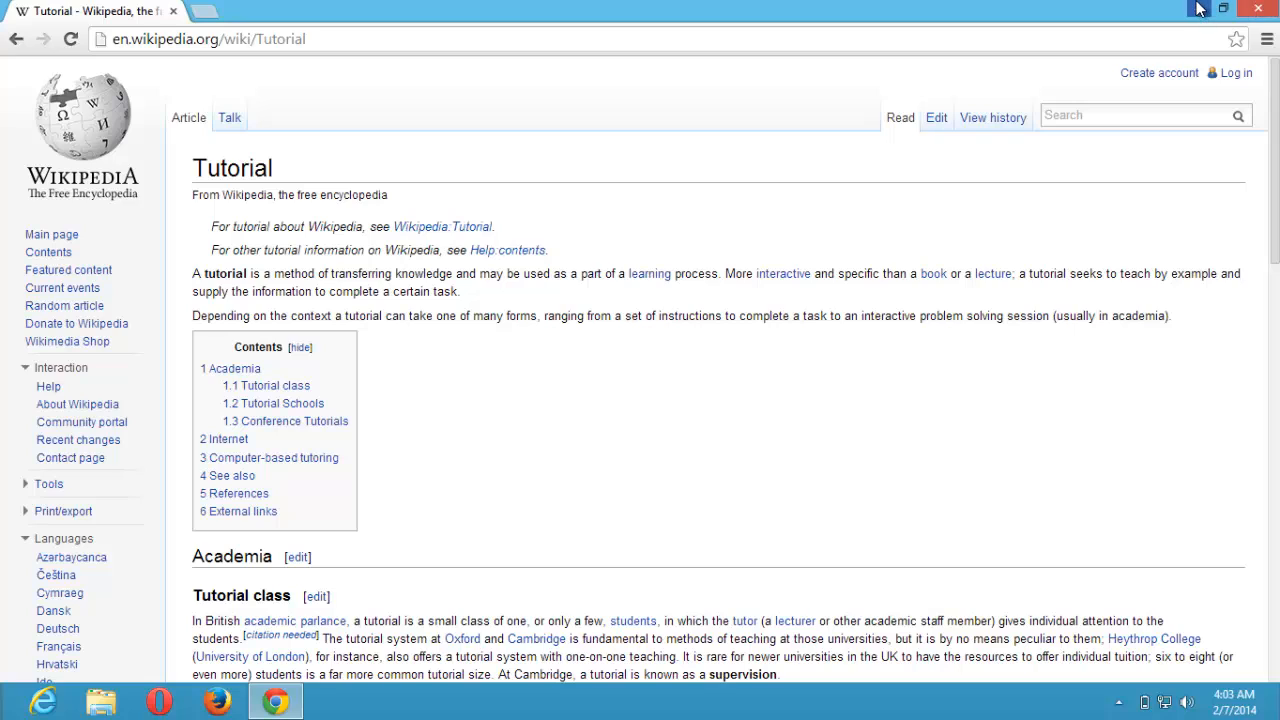
{"action": "mouse_move", "coordinate": [916, 564]}
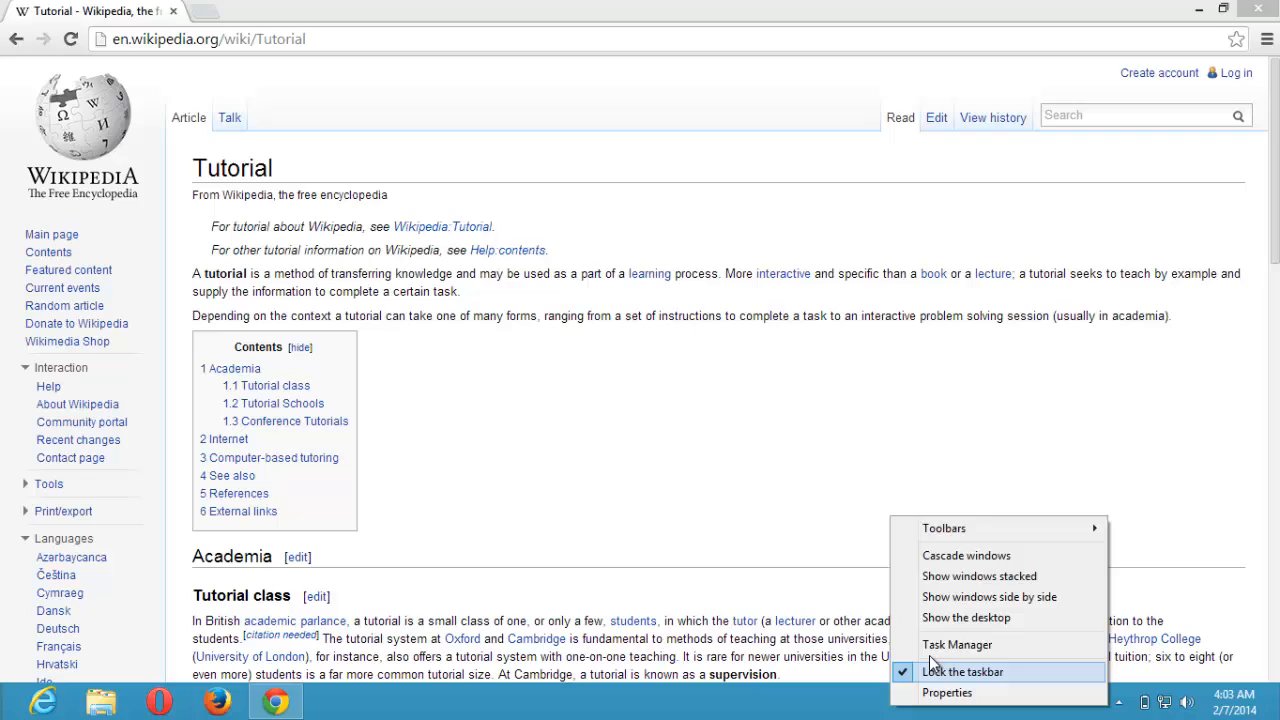
{"action": "mouse_move", "coordinate": [904, 616]}
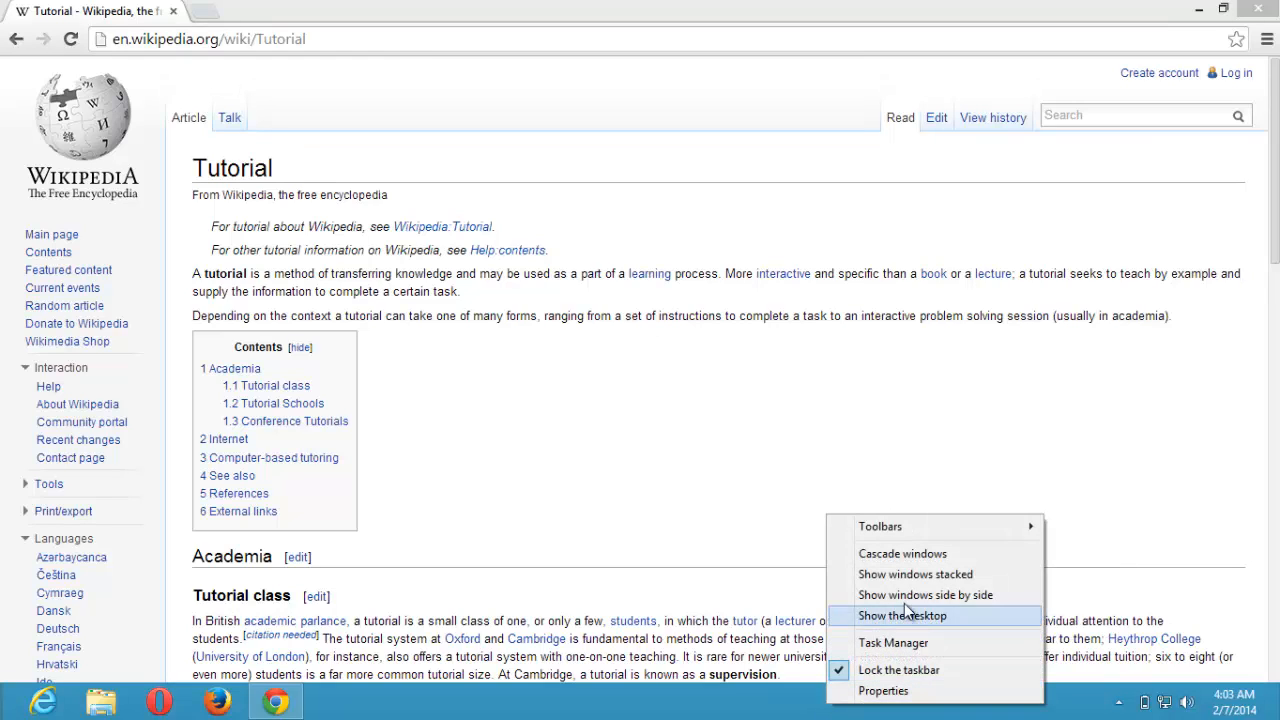
Show the desktop so the new Tutorial PDF icon is visible.
{"action": "left_click", "coordinate": [900, 616]}
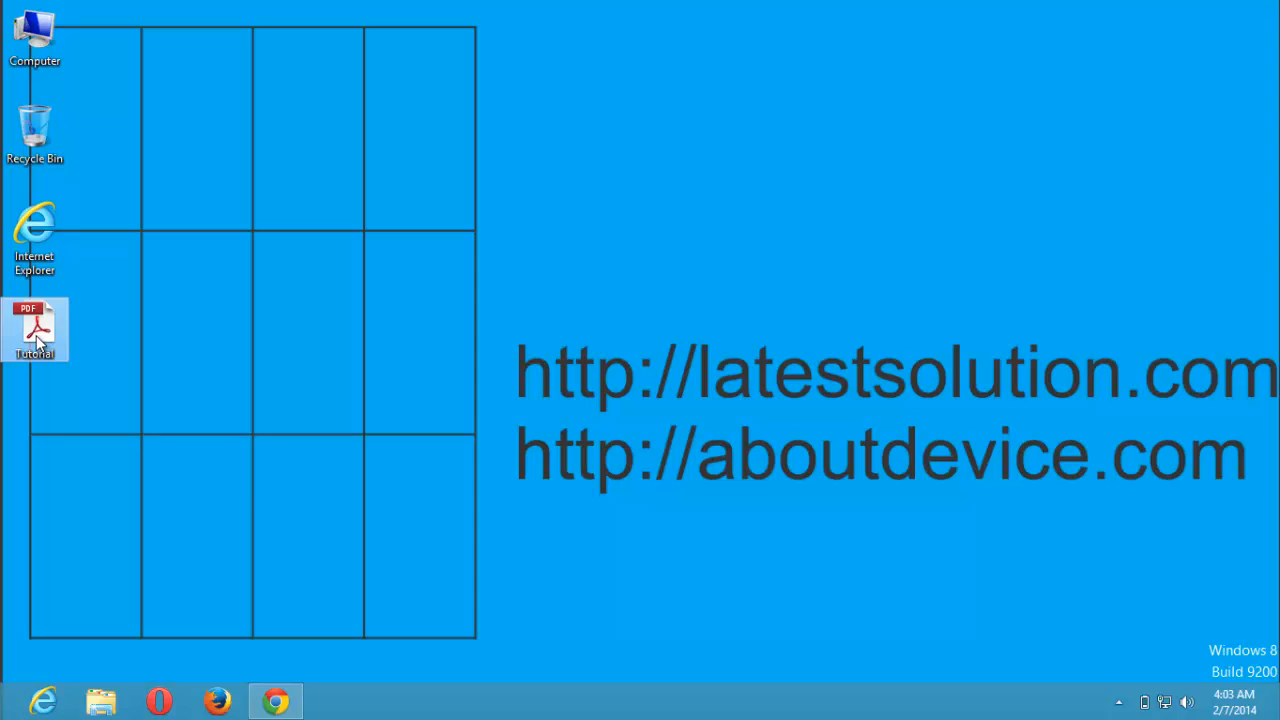
View Tutorial.pdf in Adobe Reader, then return Chrome's Wikipedia page to the front.
{"action": "double_click", "coordinate": [34, 330]}
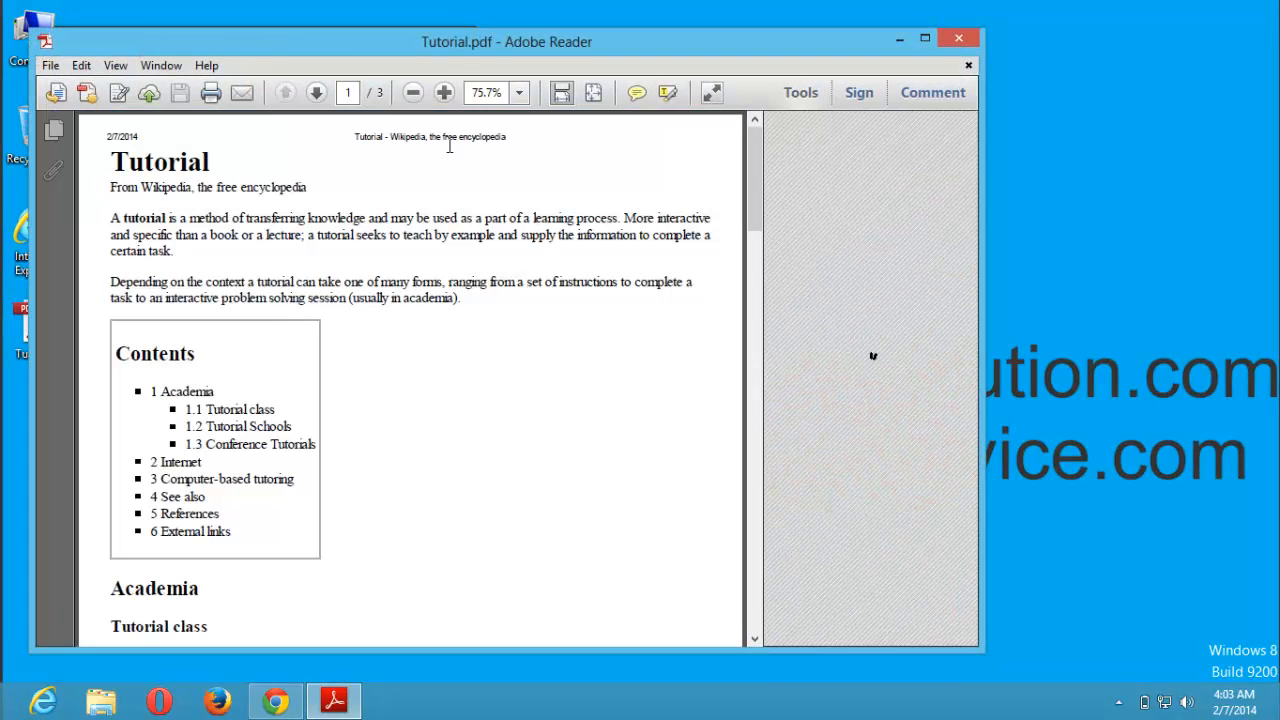
{"action": "scroll", "scroll_direction": "down", "scroll_amount": 3}
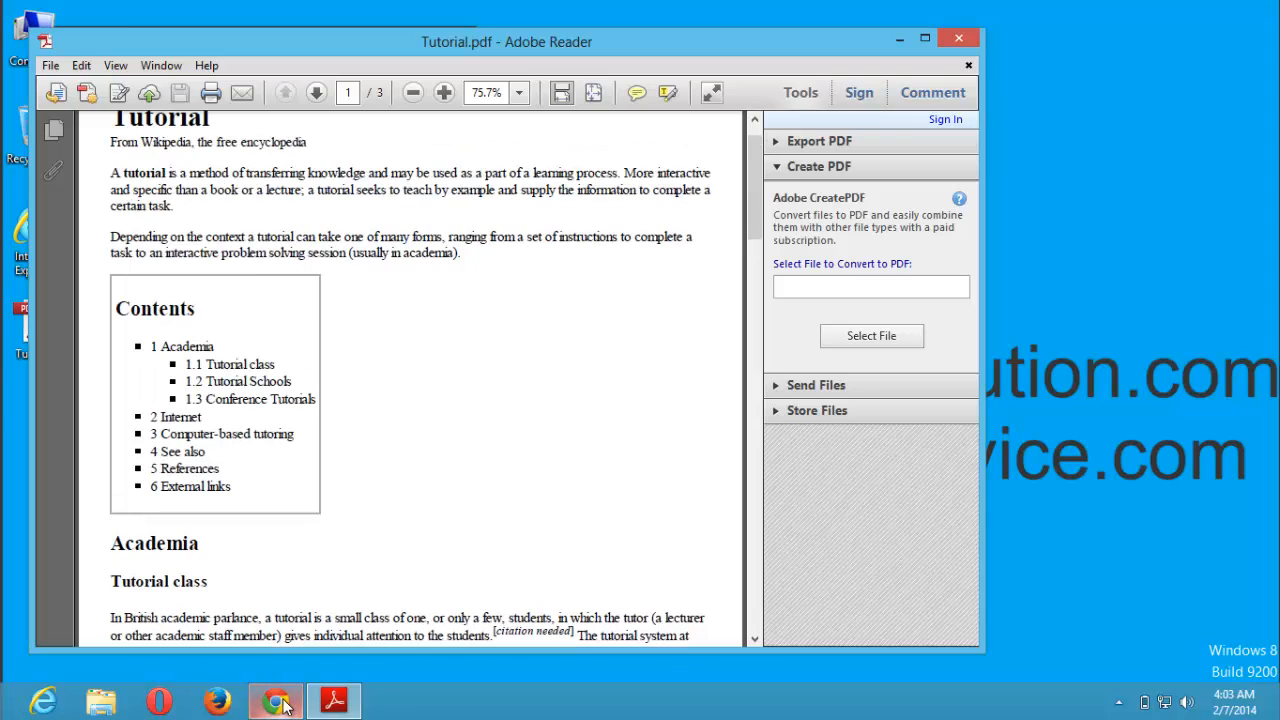
{"action": "left_click", "coordinate": [276, 700]}
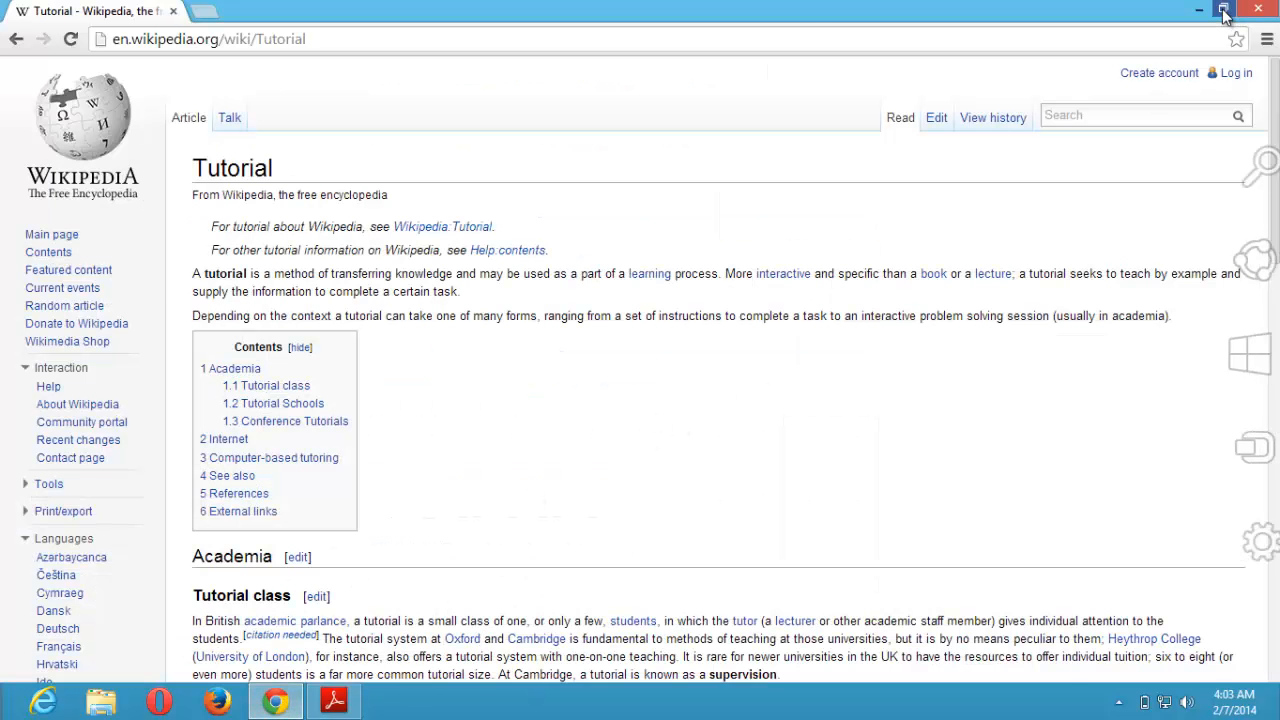
Restore down Chrome so the Wikipedia page sits beside the Tutorial PDF.
{"action": "left_click", "coordinate": [1228, 12]}
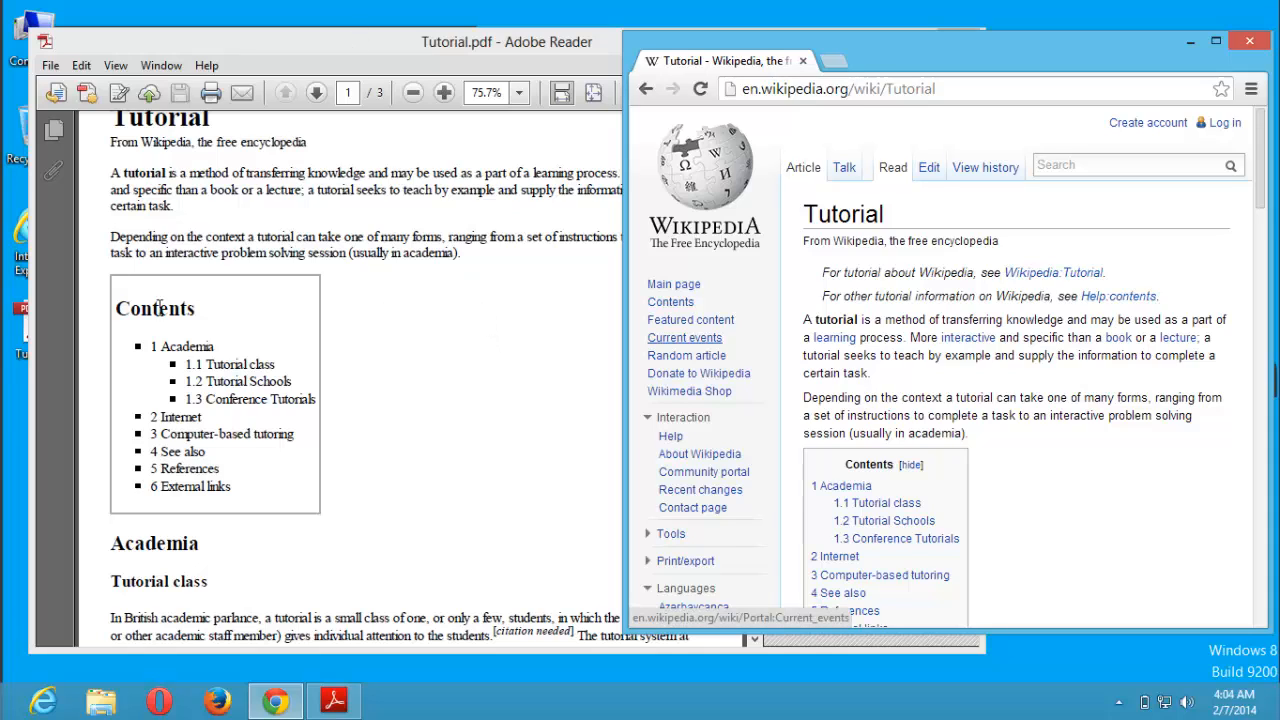
{"action": "mouse_move", "coordinate": [440, 392]}
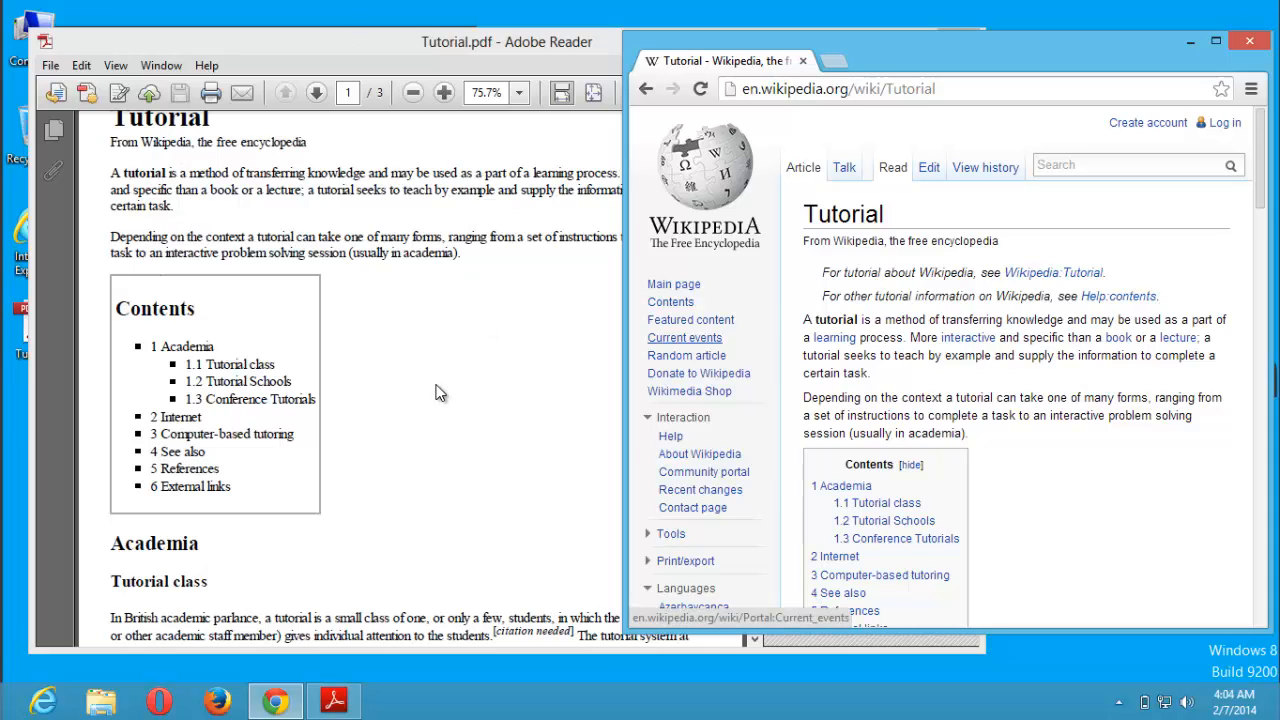
{"action": "mouse_move", "coordinate": [458, 388]}
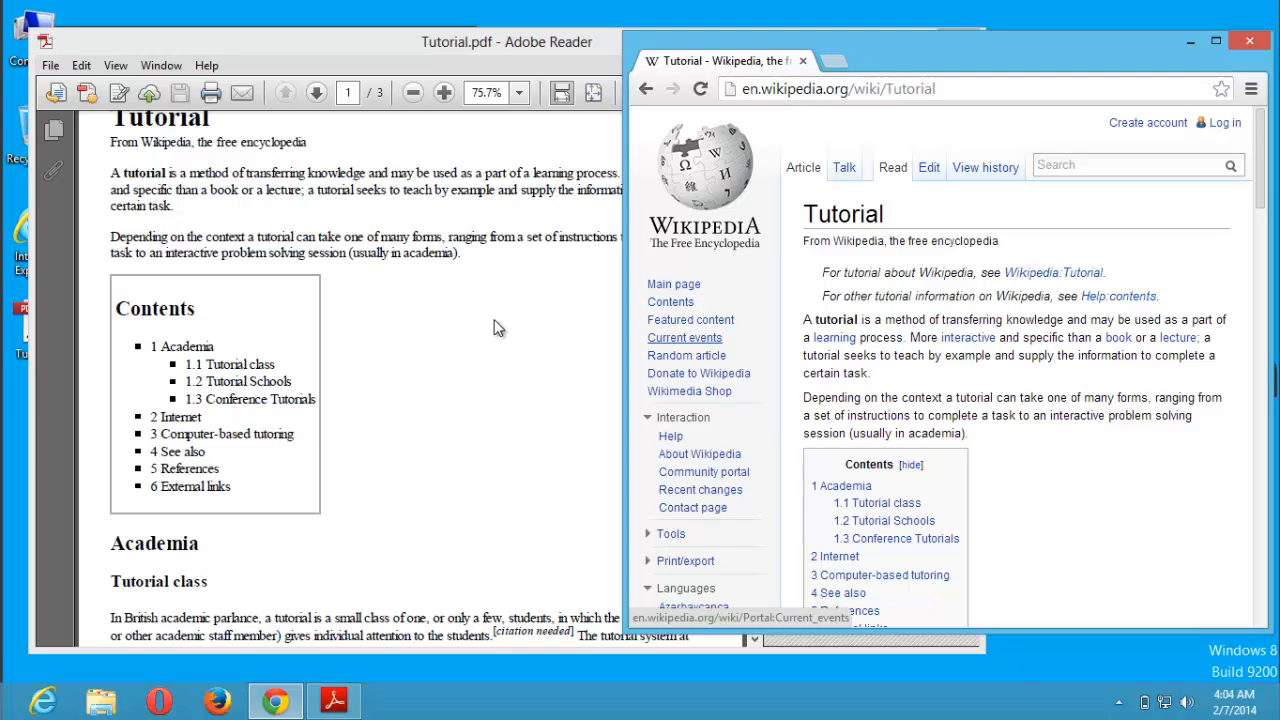
{"action": "mouse_move", "coordinate": [464, 358]}
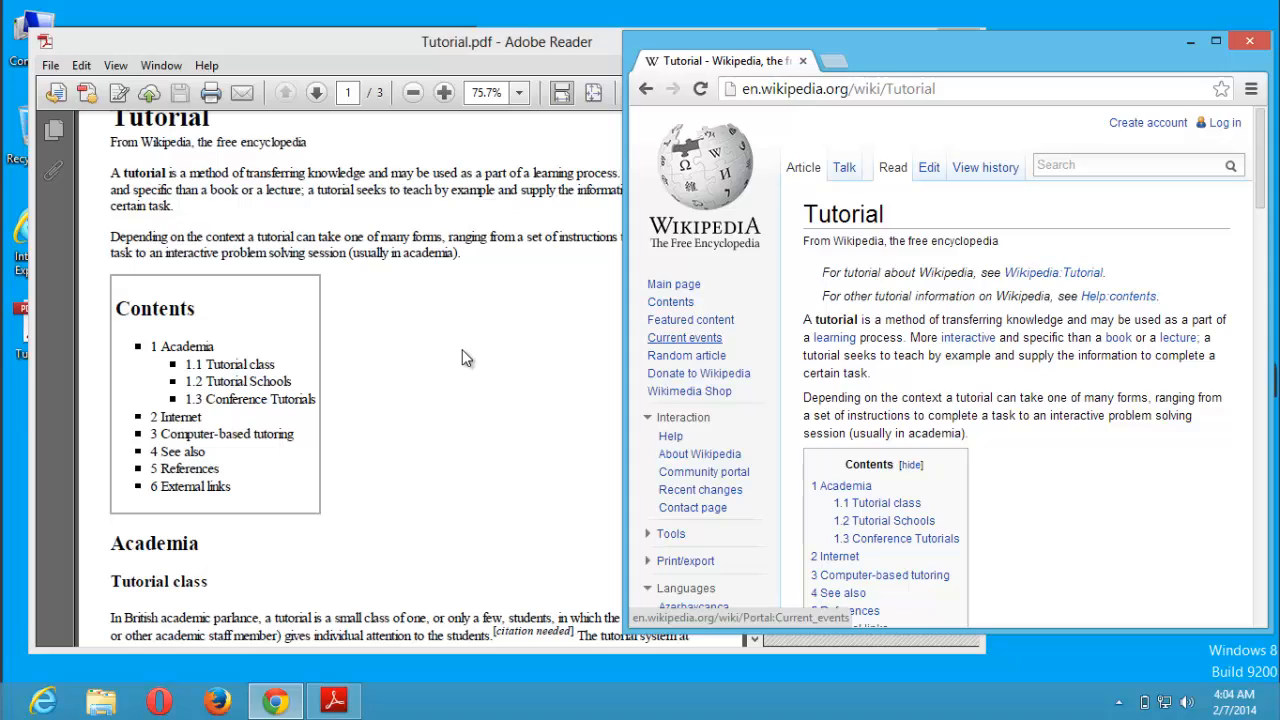